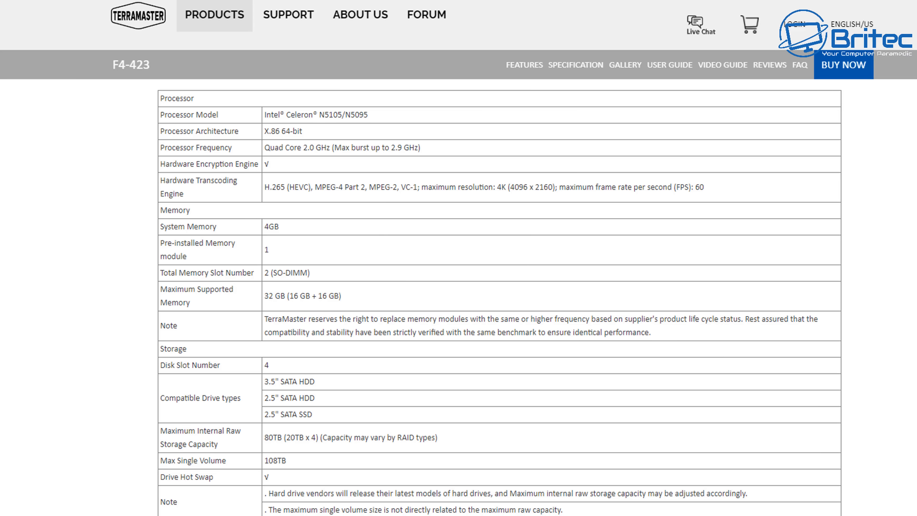
mouse_move(897, 267)
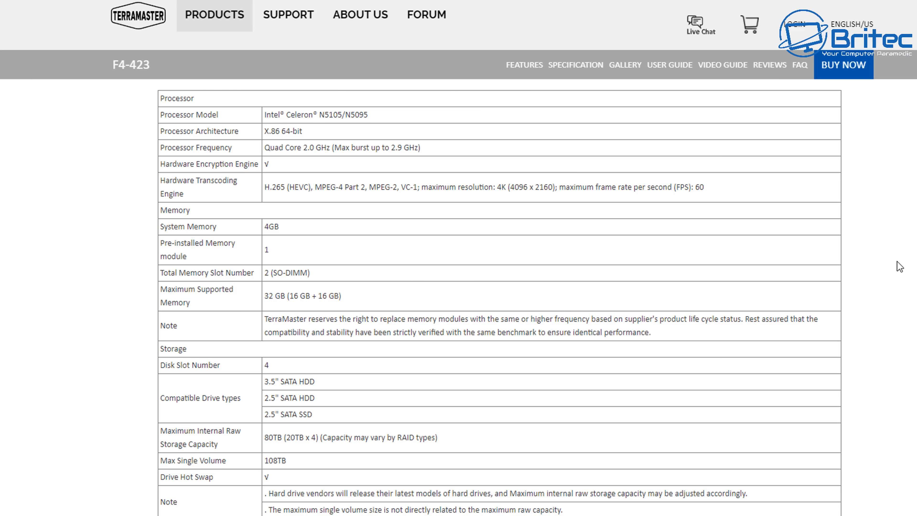
mouse_move(897, 280)
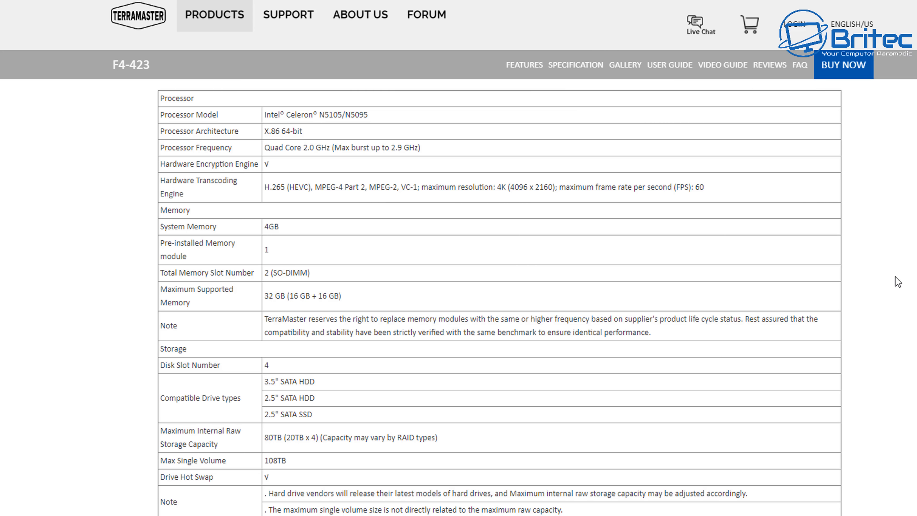
Scroll the F4-423 specification table down to the file system, ports, size, weight and power rows.
scroll("down", 3)
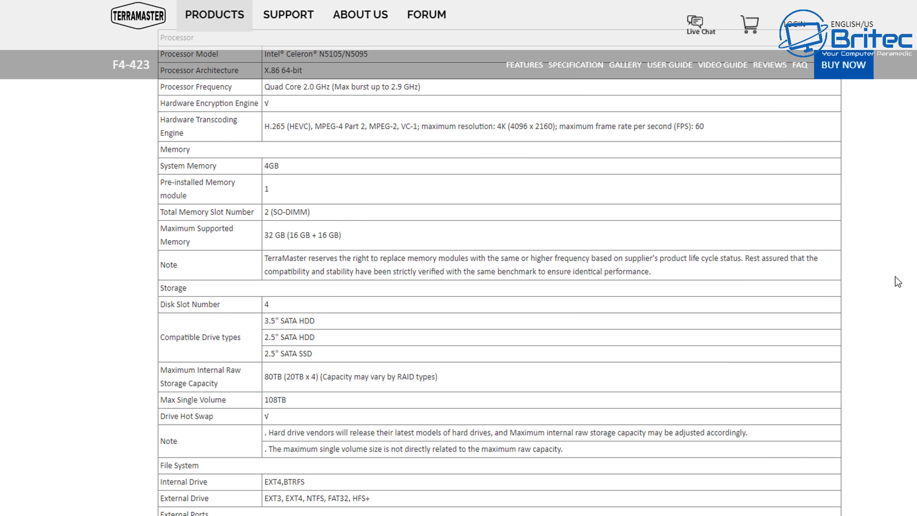
scroll("down", 3)
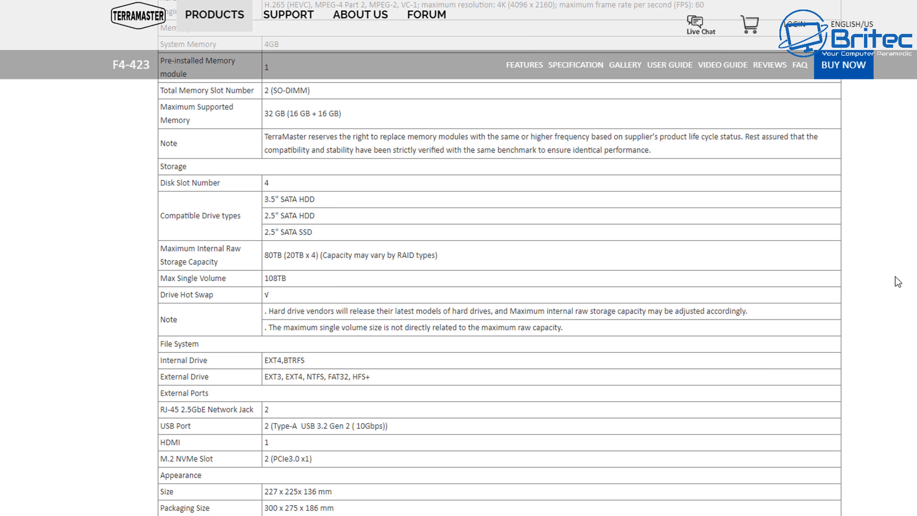
scroll("down", 3)
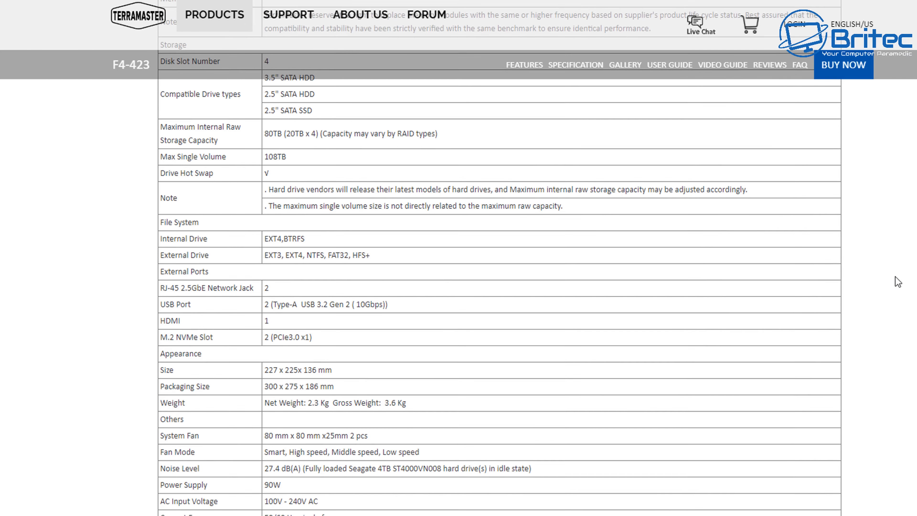
scroll("down", 3)
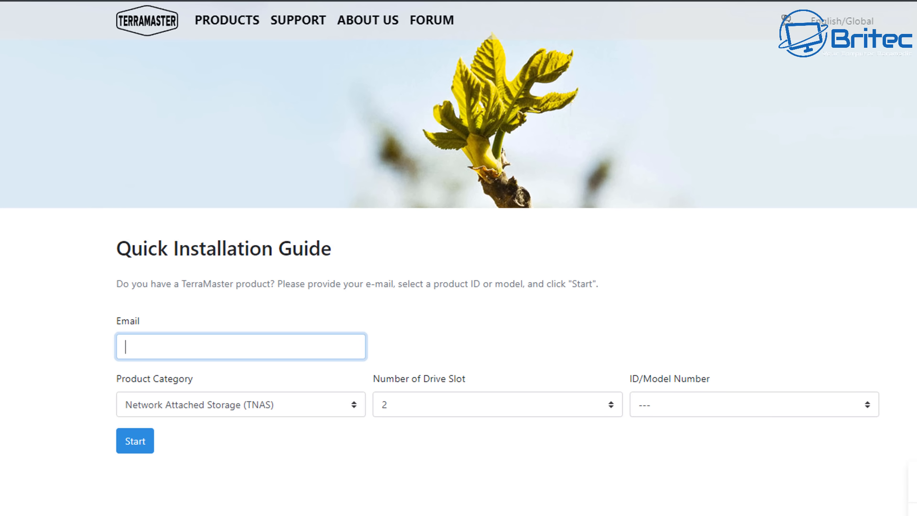
mouse_move(888, 438)
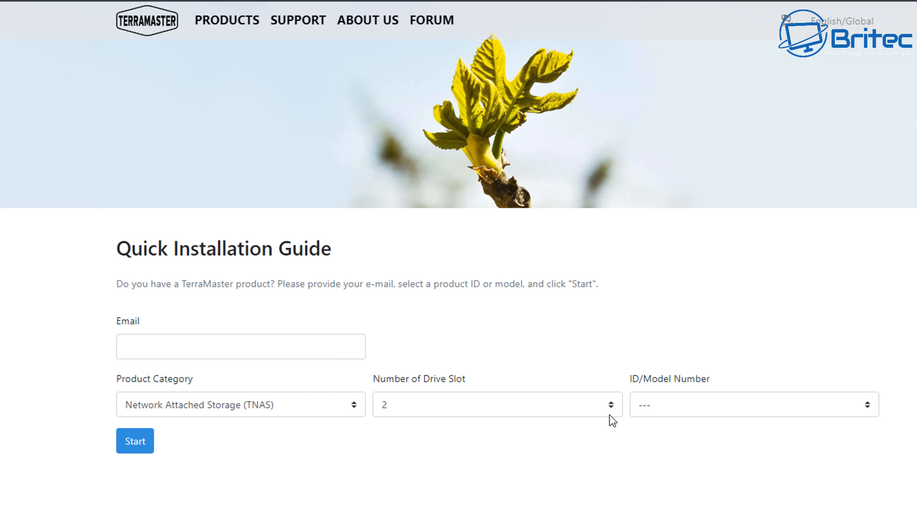
Choose 4 drive slots, start the F4-423 guide and page through packing list and drive tray steps.
left_click(185, 348)
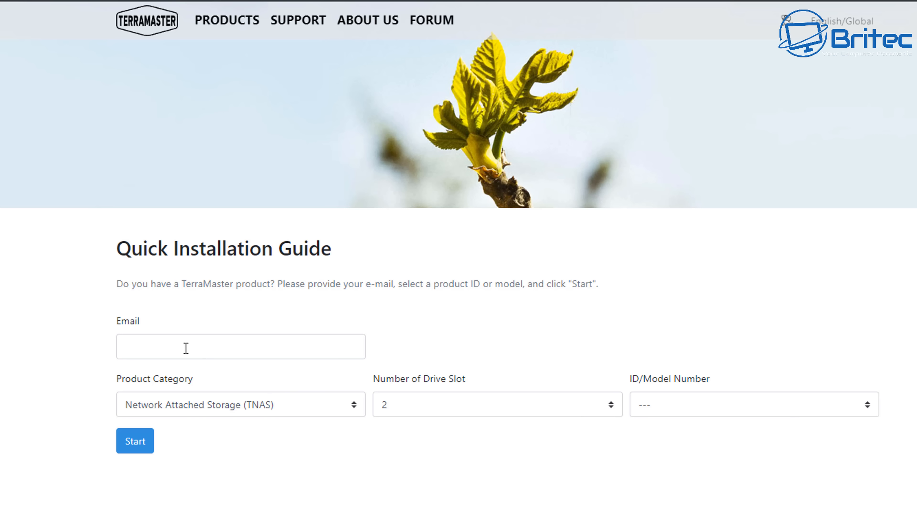
mouse_move(309, 421)
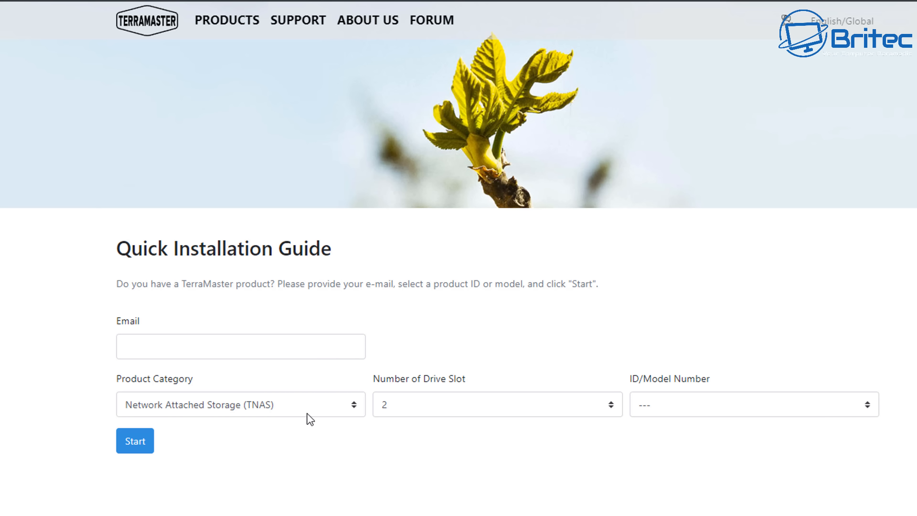
mouse_move(412, 413)
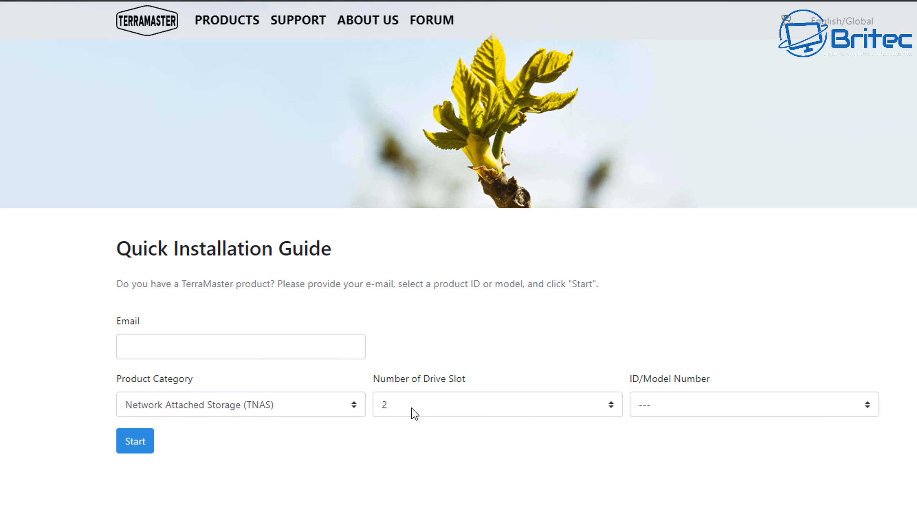
left_click(497, 409)
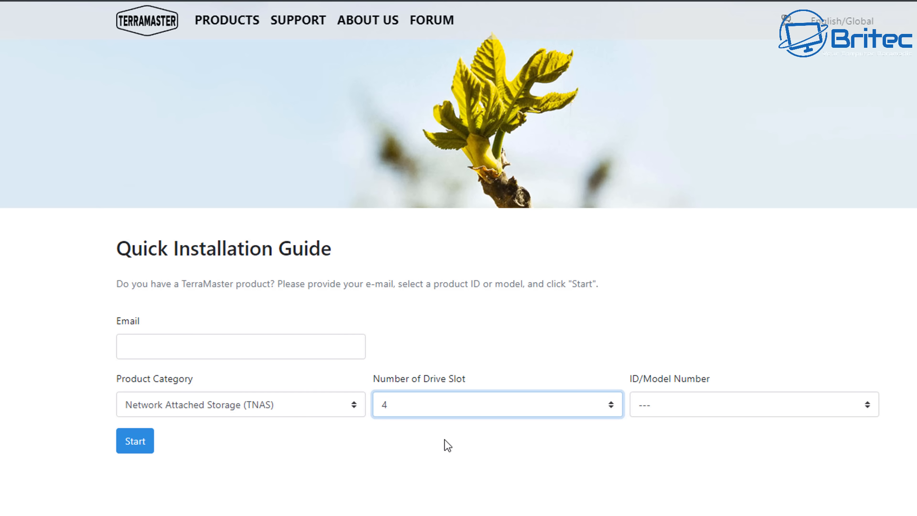
left_click(135, 440)
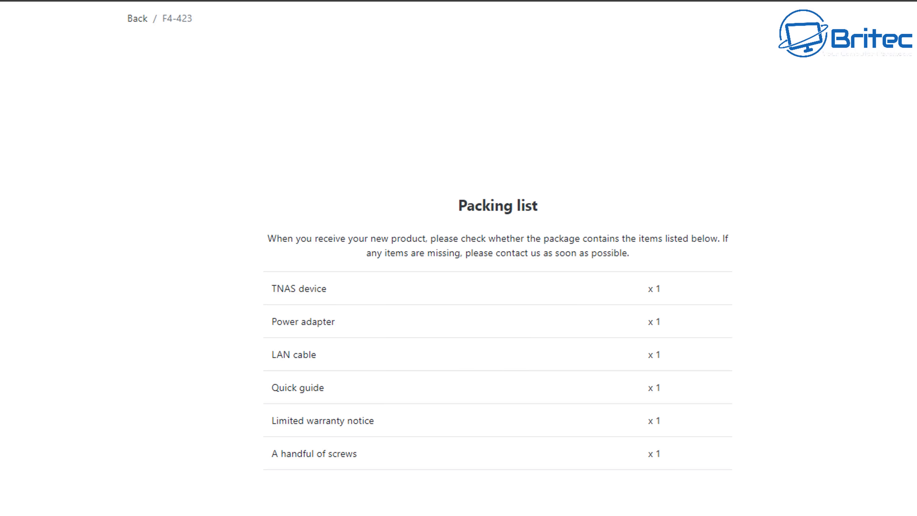
mouse_move(649, 440)
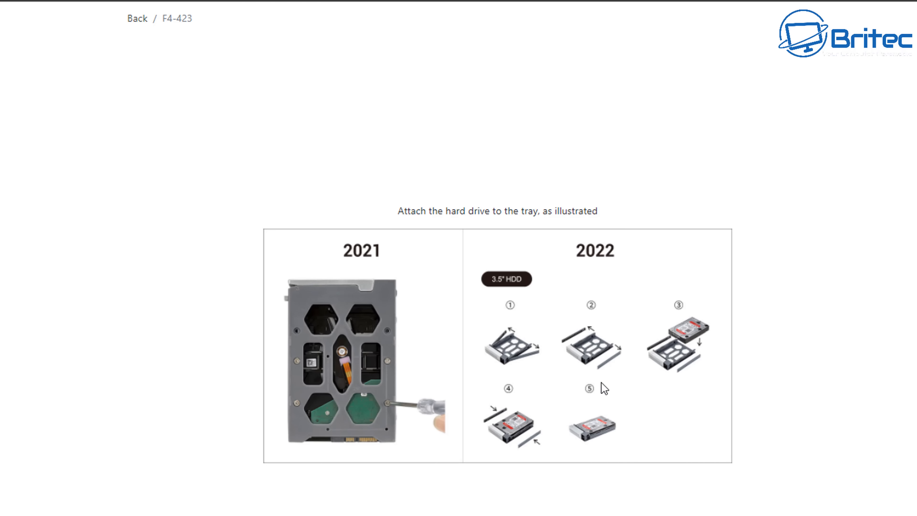
mouse_move(607, 399)
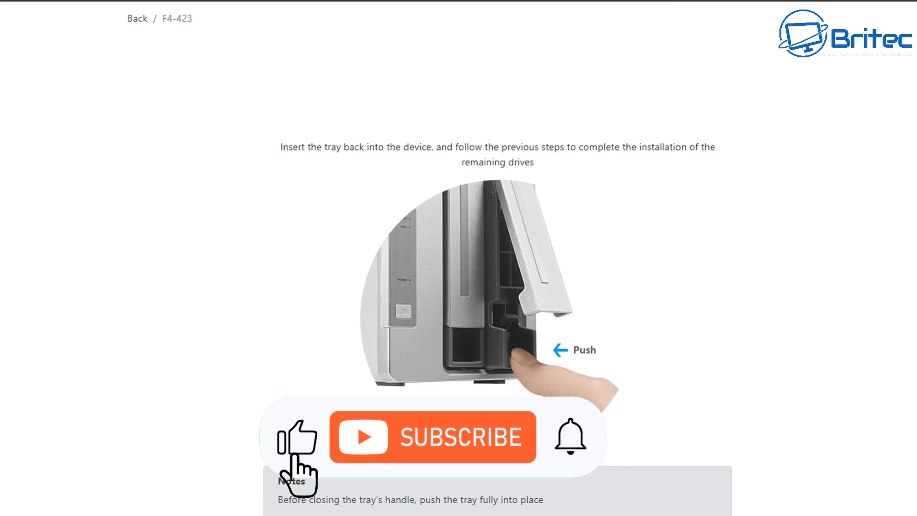
left_click(441, 441)
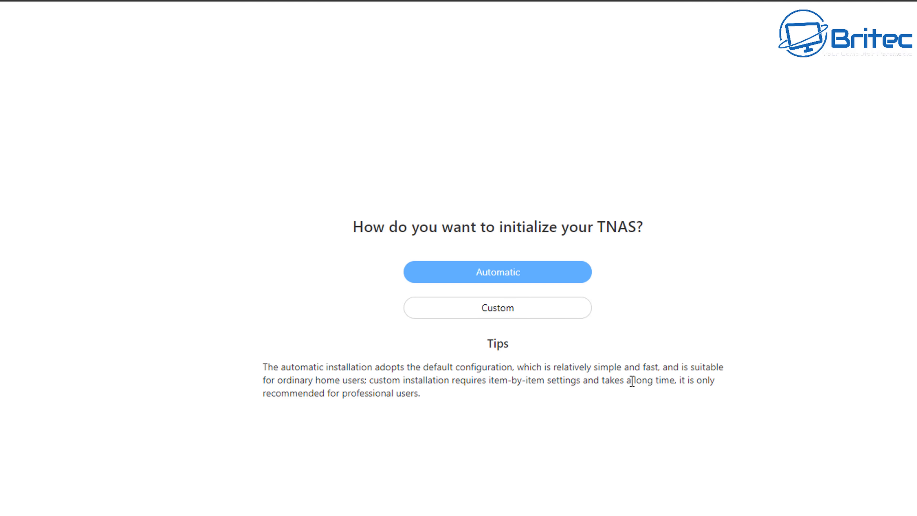
mouse_move(717, 383)
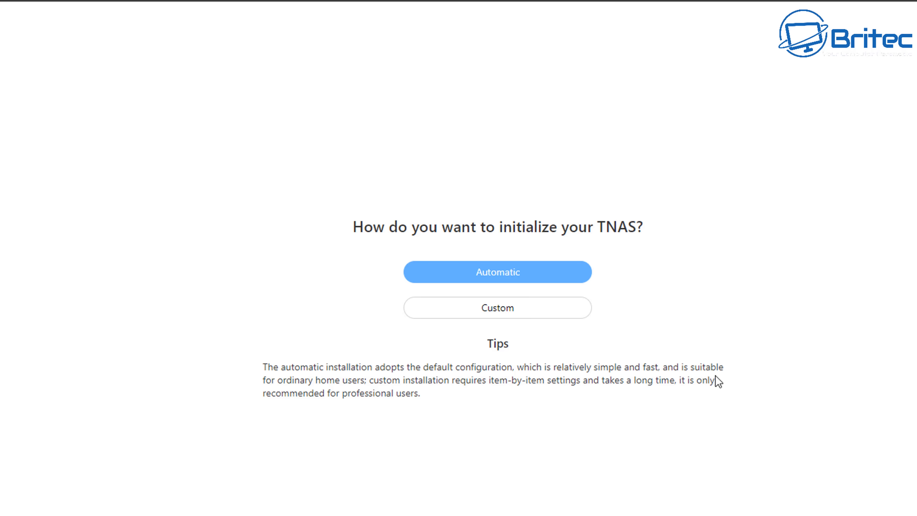
mouse_move(495, 309)
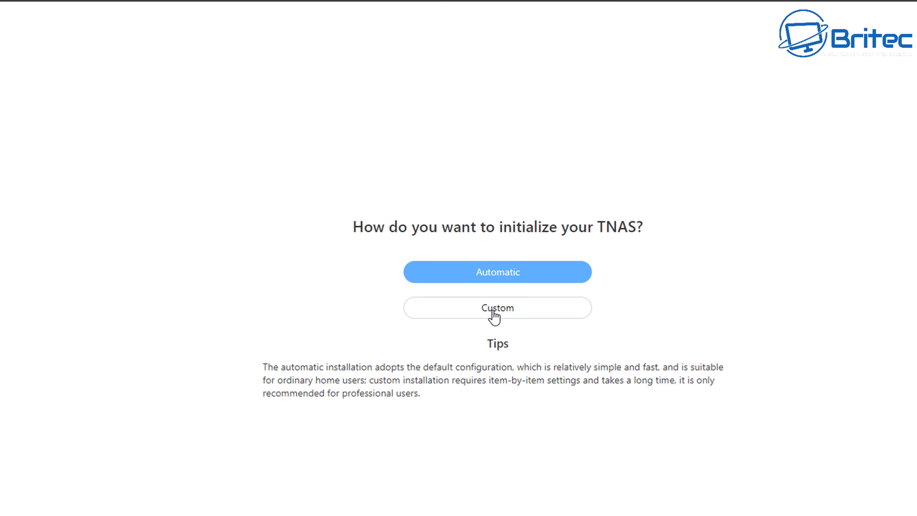
Choose Custom initialization and confirm the data-deletion warning for the two 4 TB drives.
left_click(497, 308)
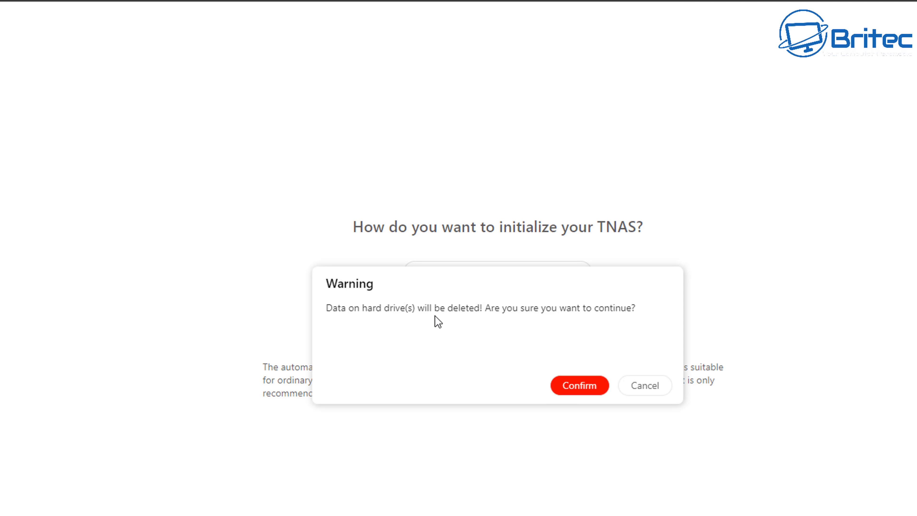
left_click(580, 385)
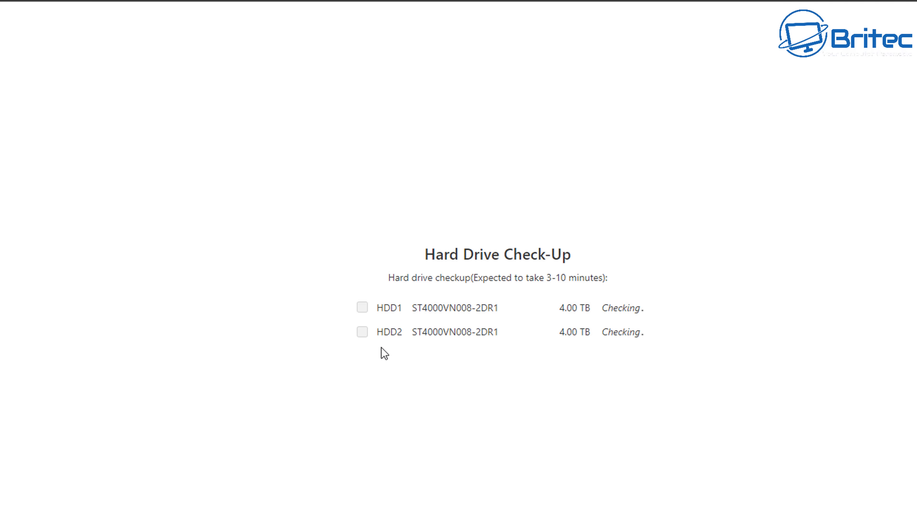
mouse_move(367, 373)
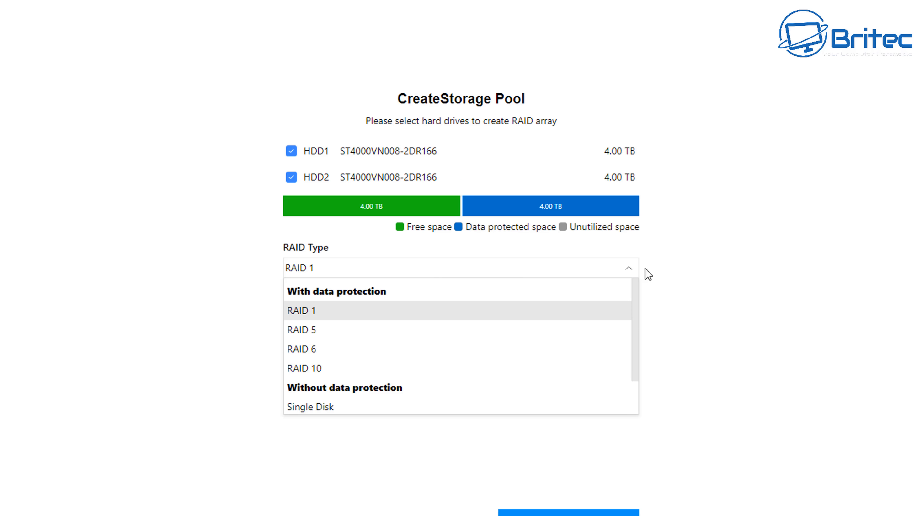
mouse_move(738, 266)
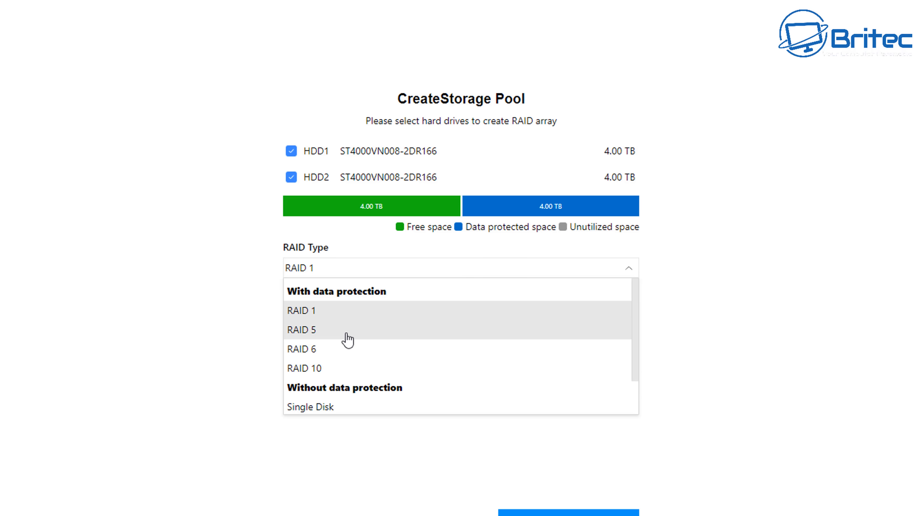
Try RAID 5, fall back to RAID 1 on HDD1 and HDD2, and proceed to volume creation.
left_click(301, 329)
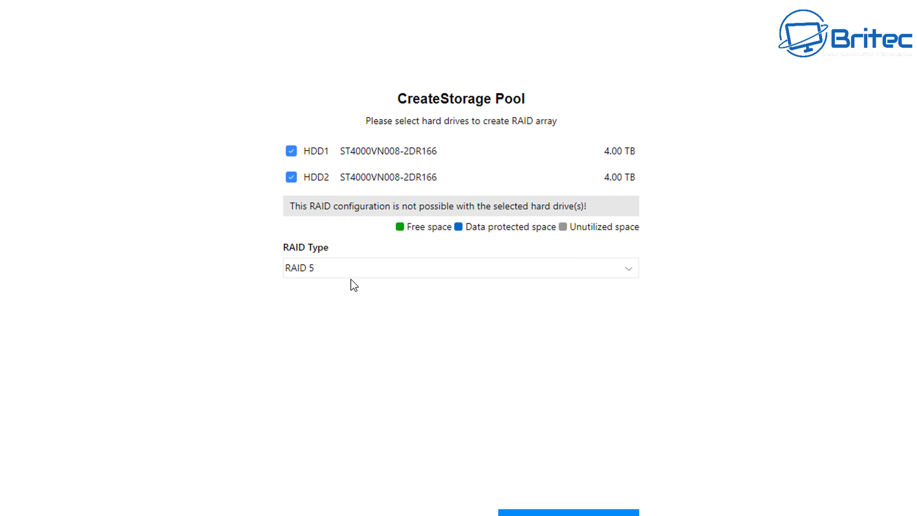
left_click(445, 263)
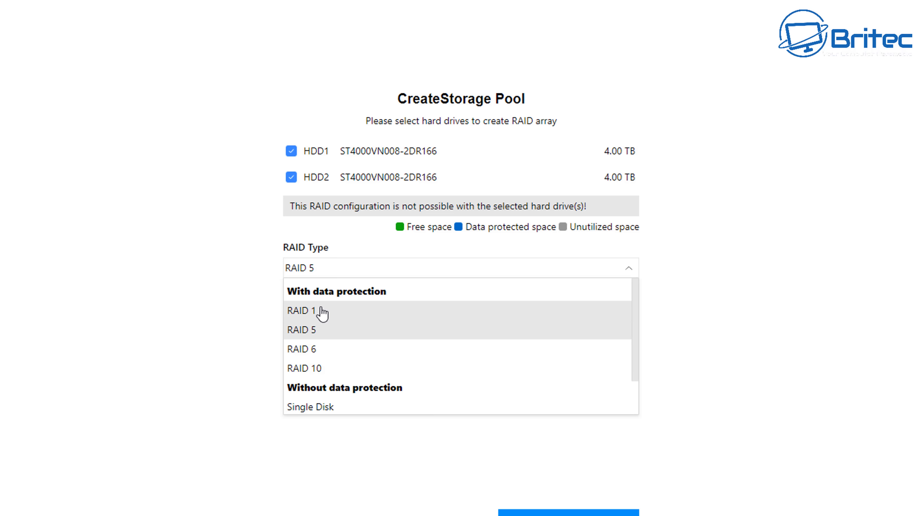
left_click(300, 317)
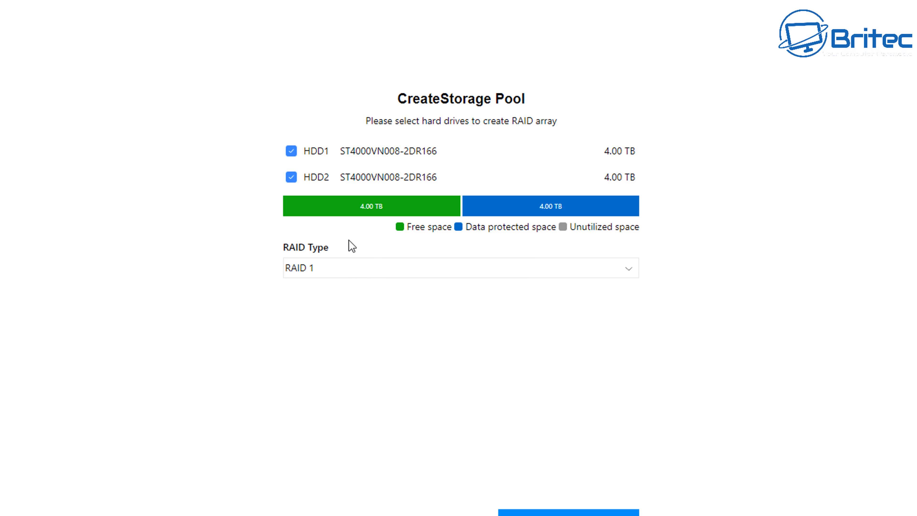
mouse_move(548, 326)
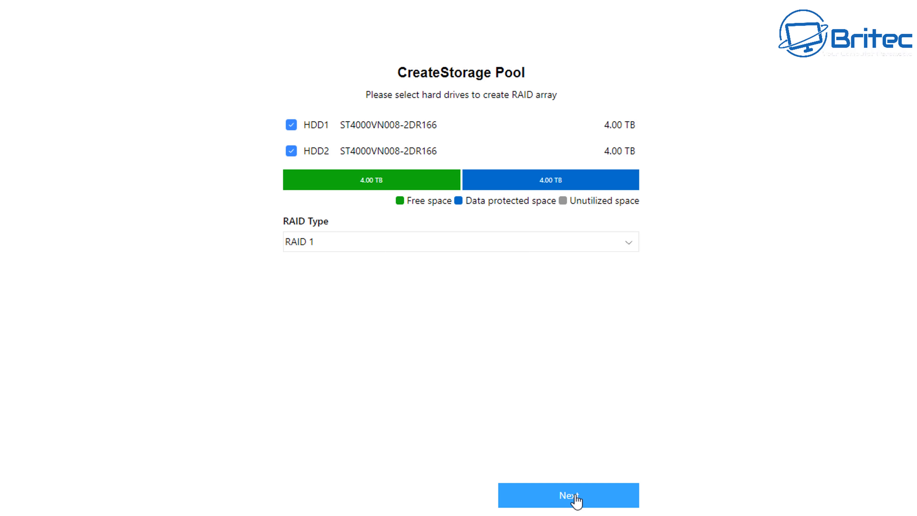
left_click(572, 499)
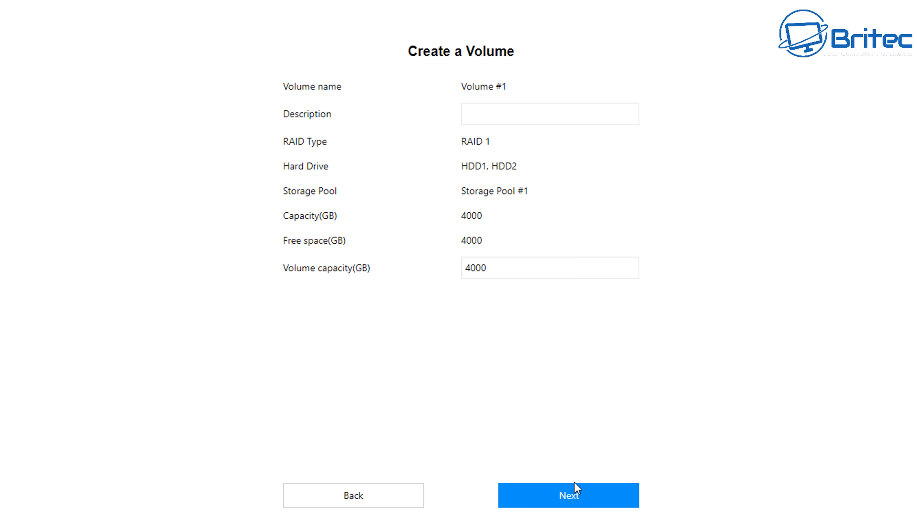
mouse_move(489, 258)
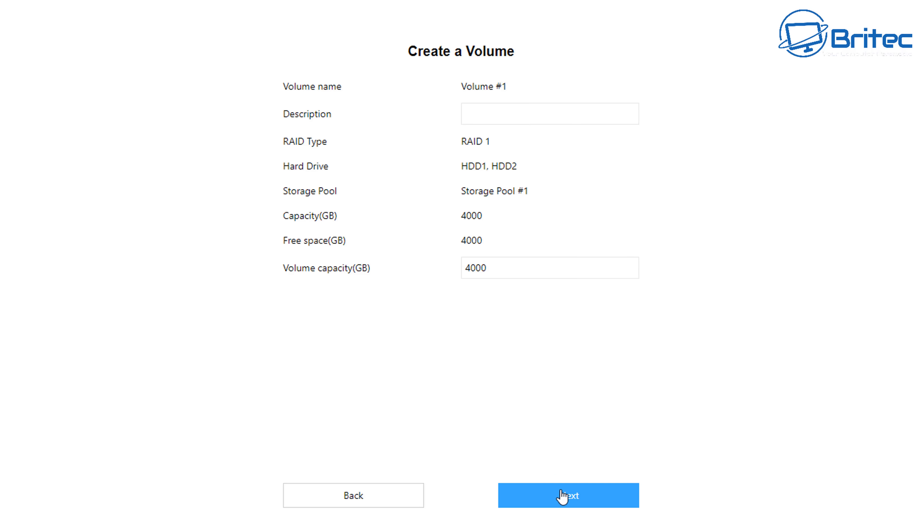
Settle on Btrfs over Ext4 for the 4000 GB volume and accept the settings summary.
left_click(563, 497)
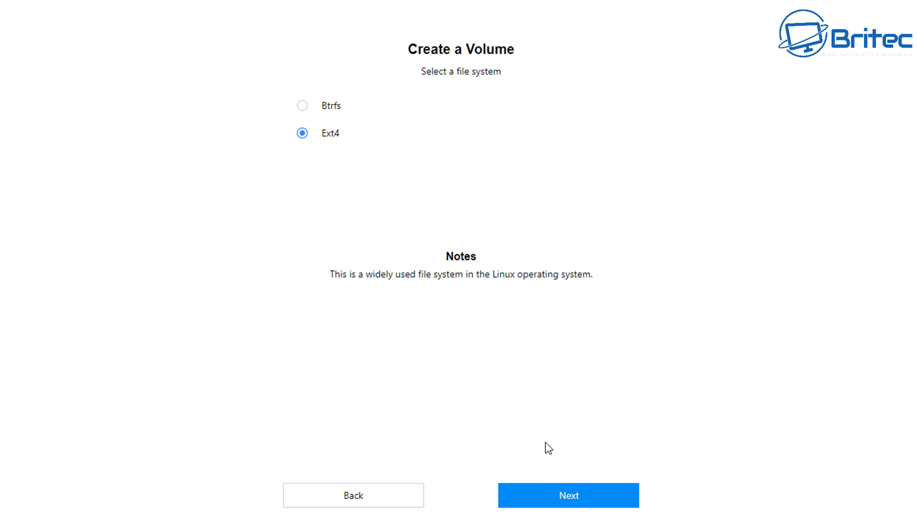
mouse_move(350, 115)
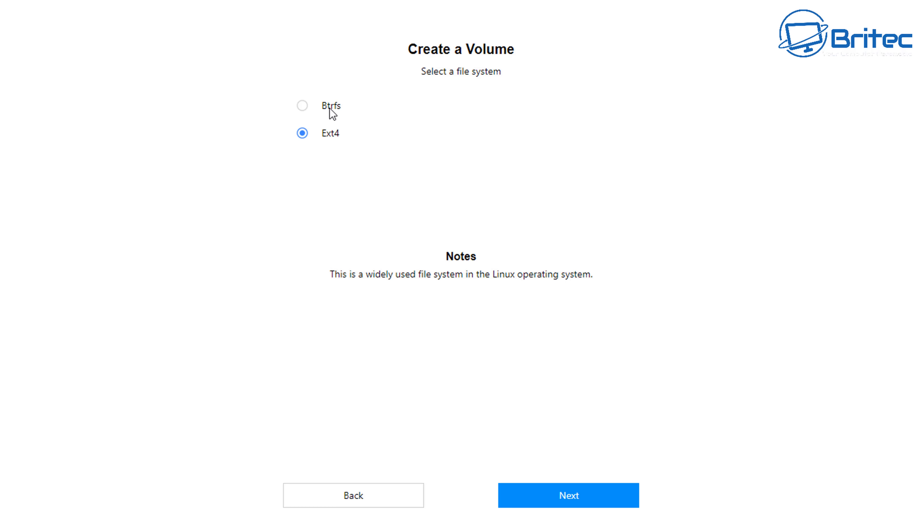
left_click(302, 106)
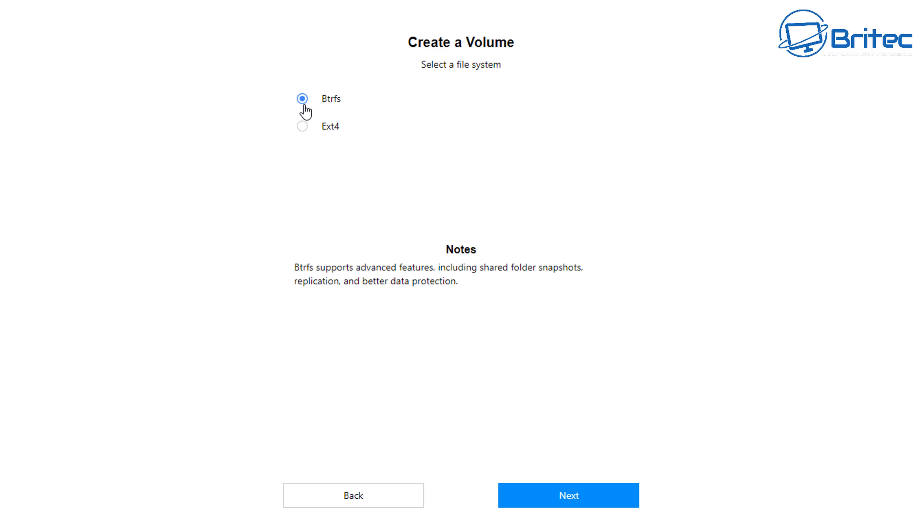
mouse_move(460, 283)
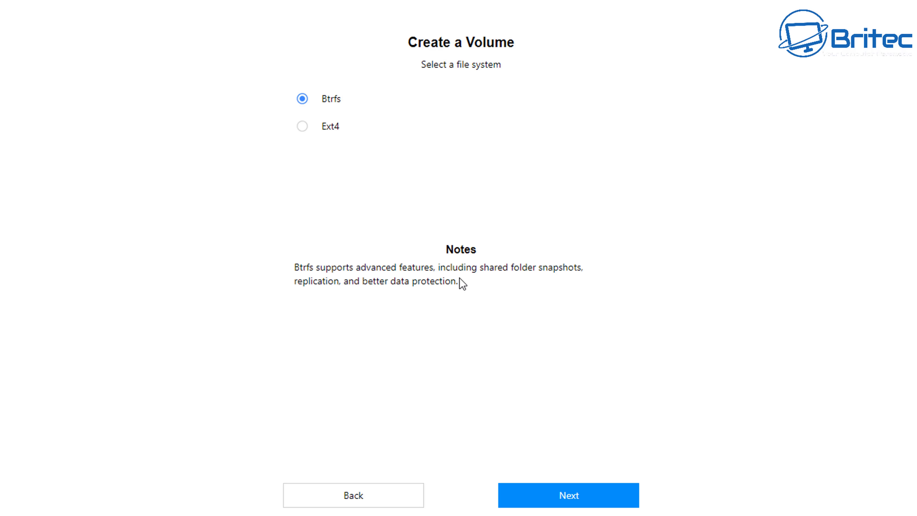
mouse_move(548, 286)
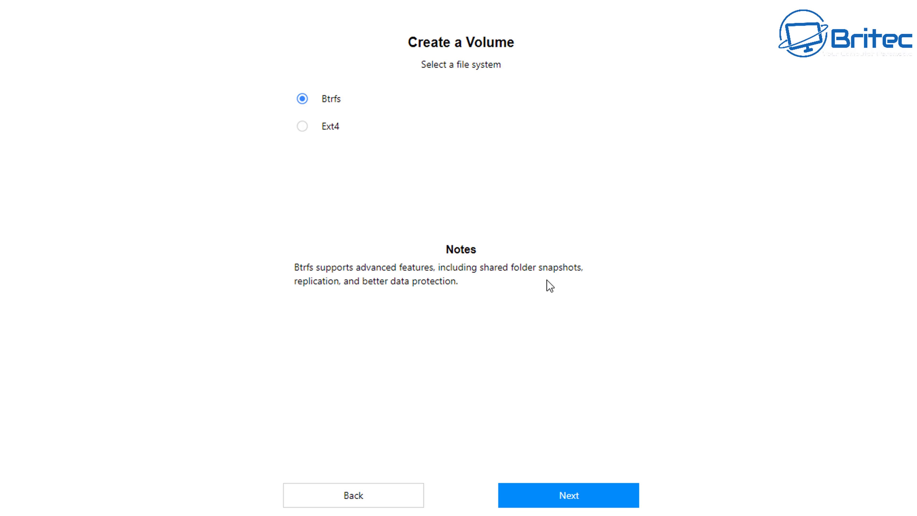
left_click(301, 133)
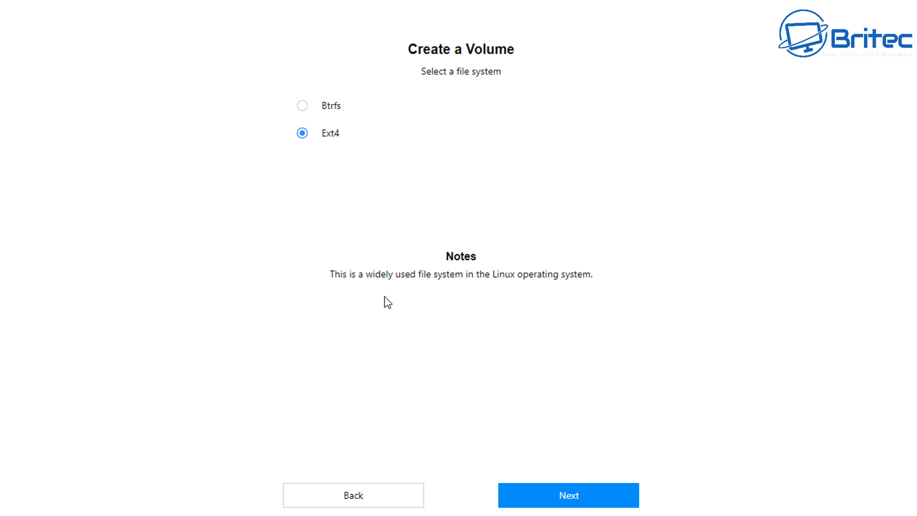
mouse_move(390, 201)
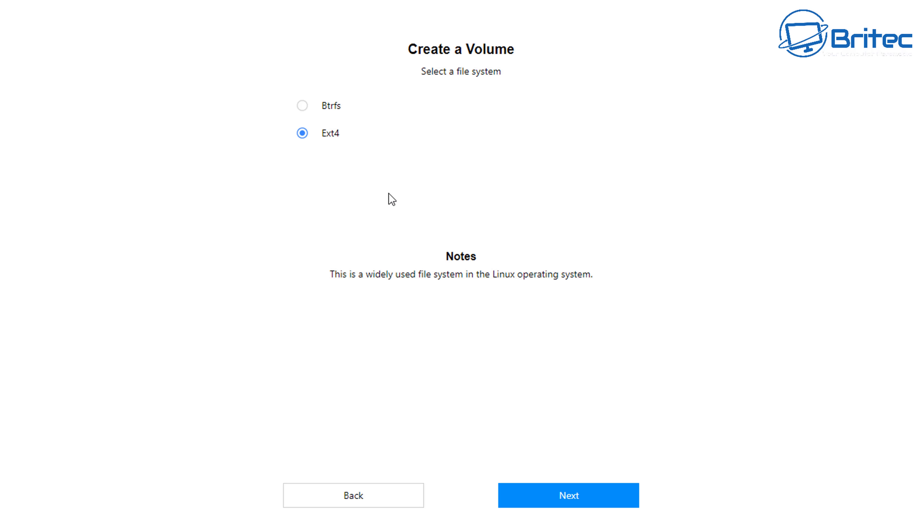
left_click(301, 106)
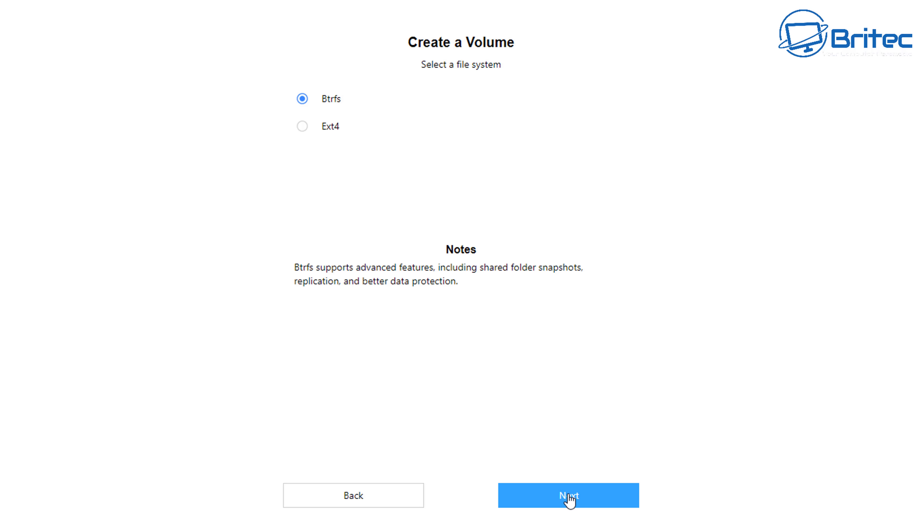
left_click(568, 498)
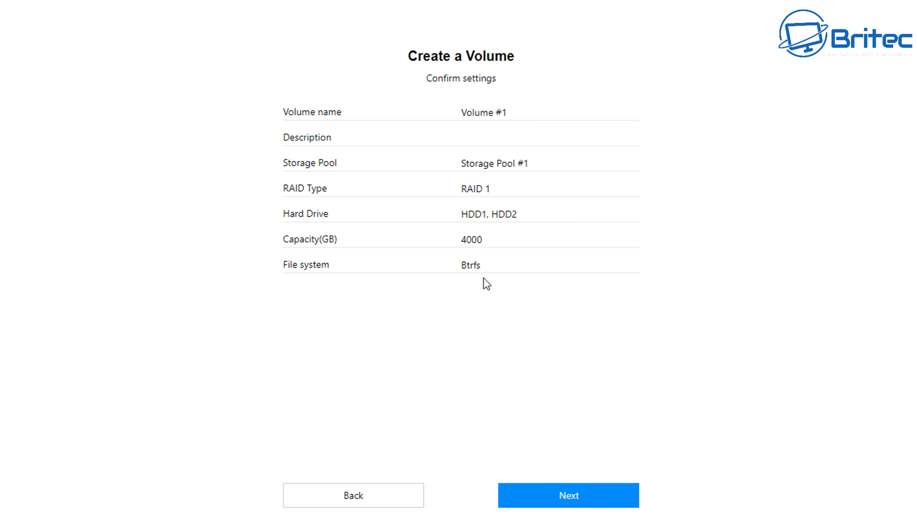
mouse_move(592, 501)
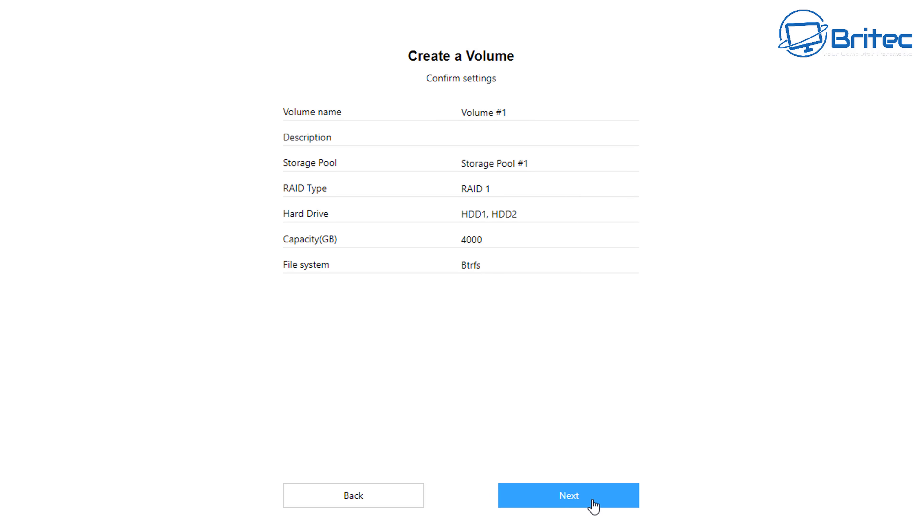
left_click(570, 496)
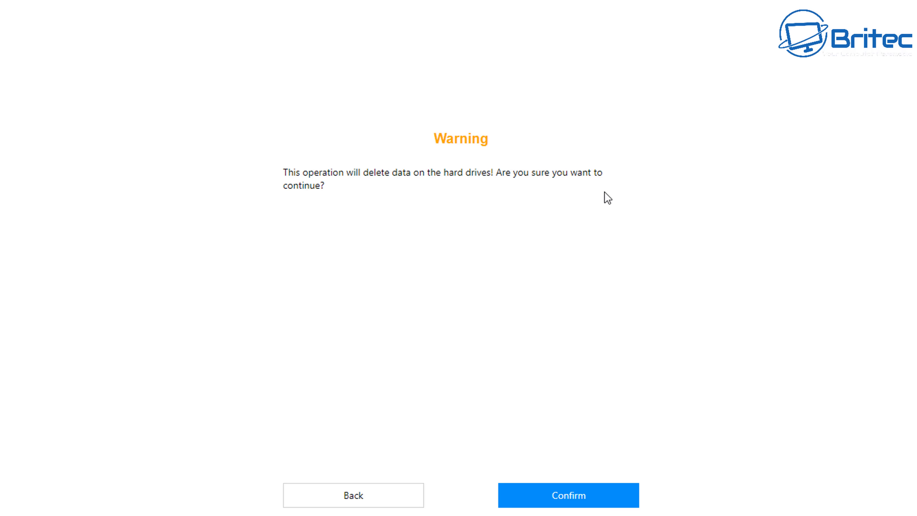
Confirm erasing the drives to start formatting the RAID 1 volume.
left_click(568, 500)
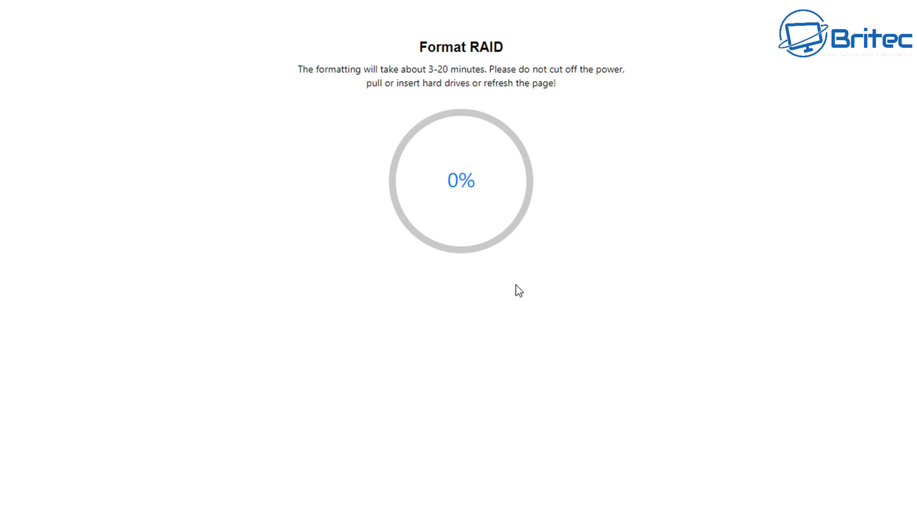
mouse_move(509, 290)
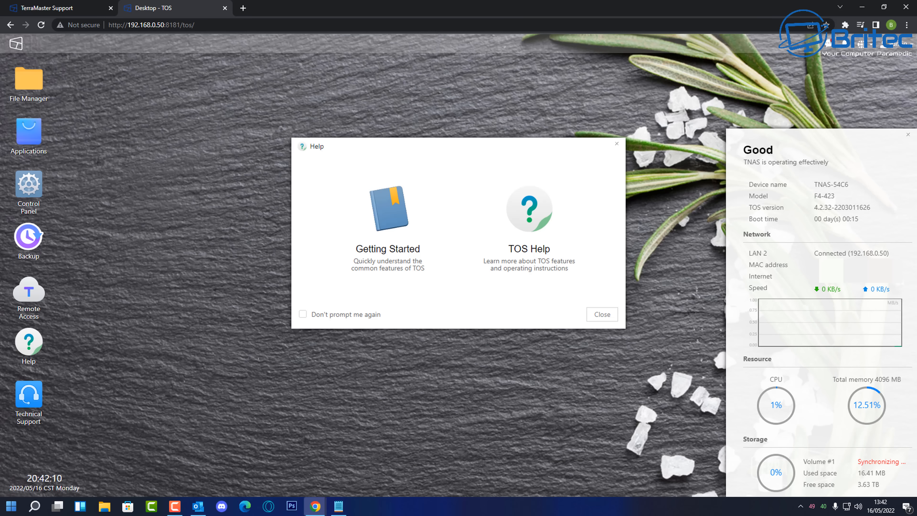
mouse_move(82, 335)
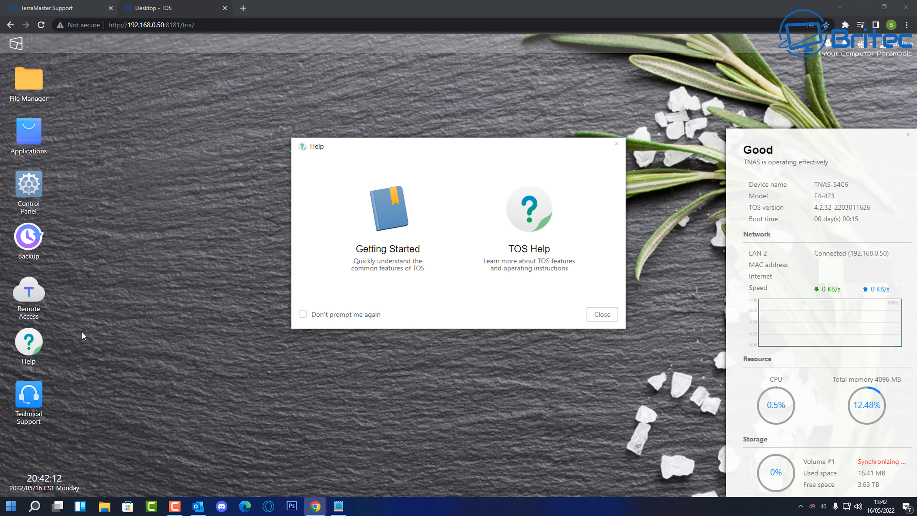
mouse_move(381, 332)
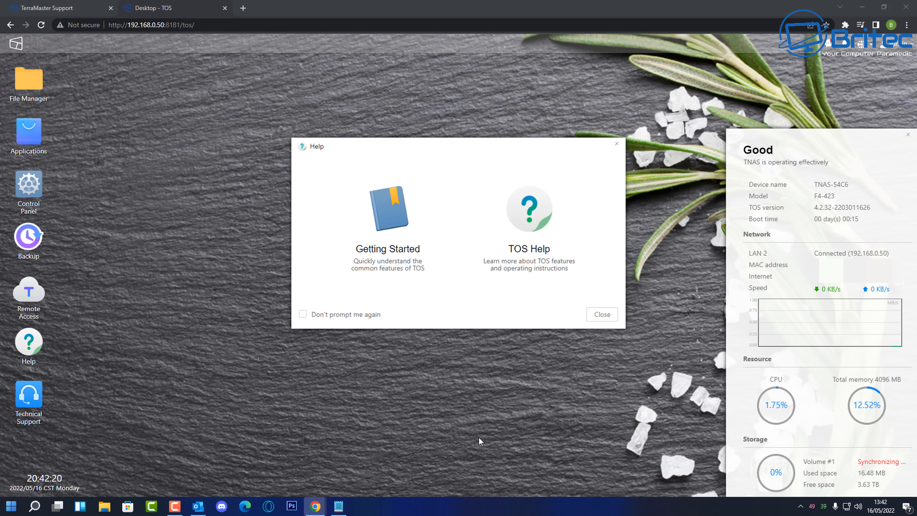
mouse_move(876, 475)
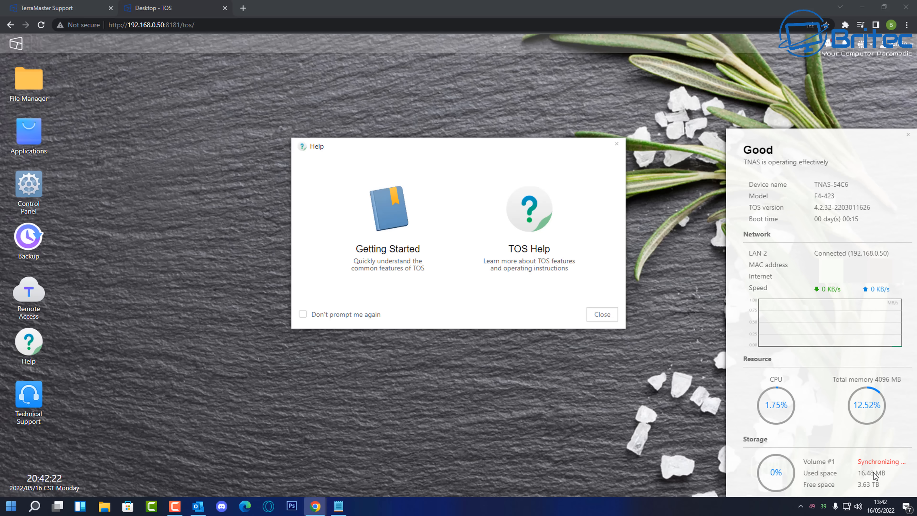
mouse_move(619, 446)
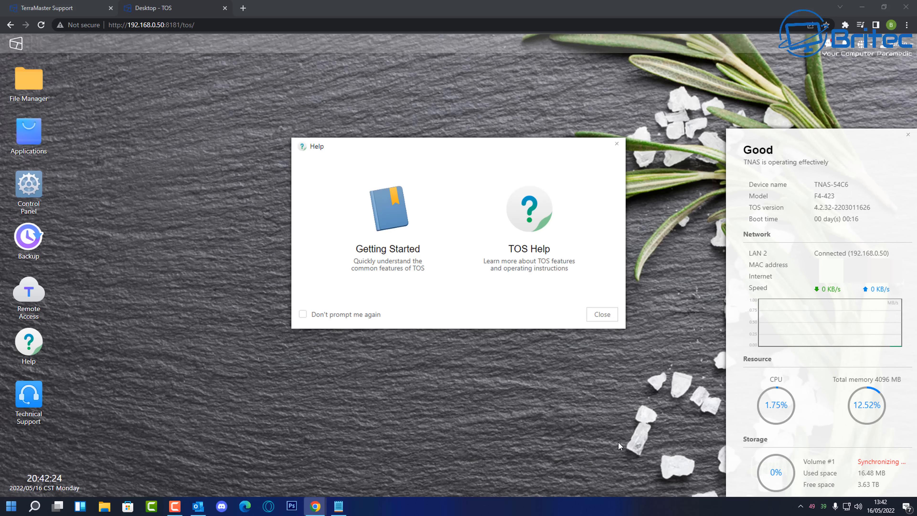
mouse_move(589, 433)
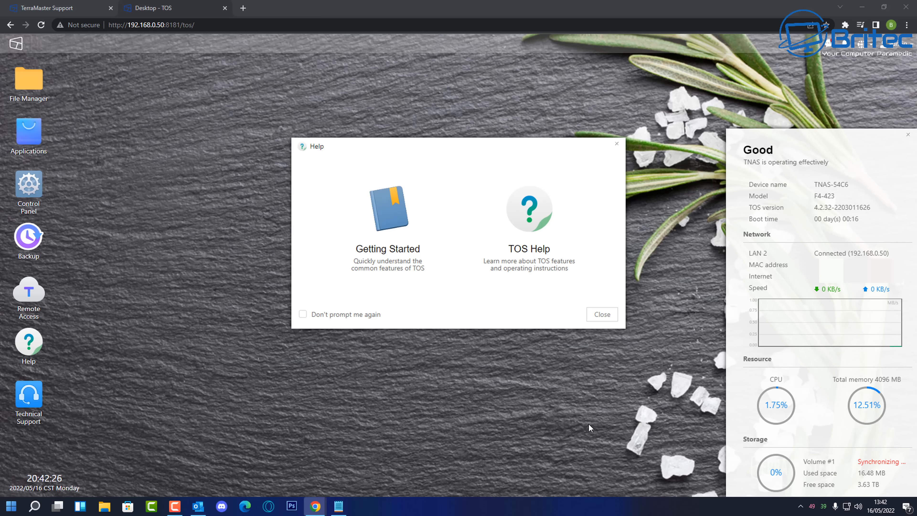
mouse_move(371, 285)
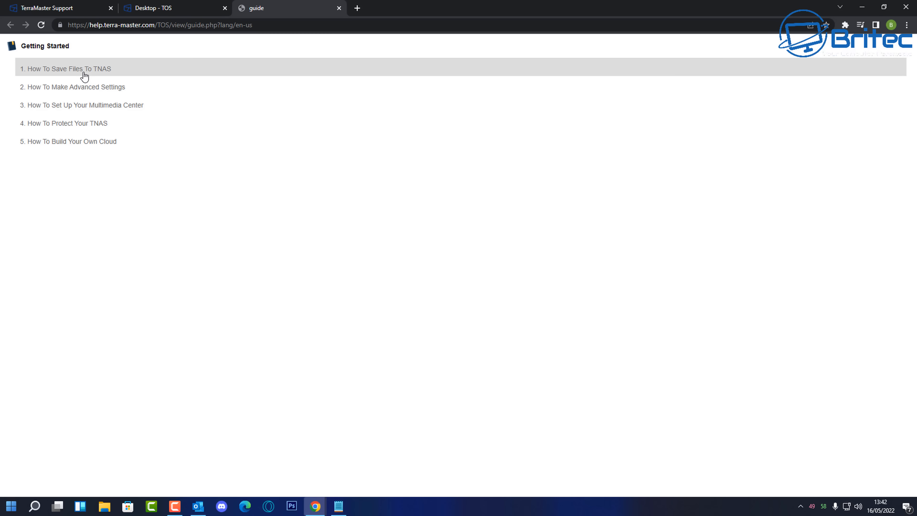
mouse_move(75, 117)
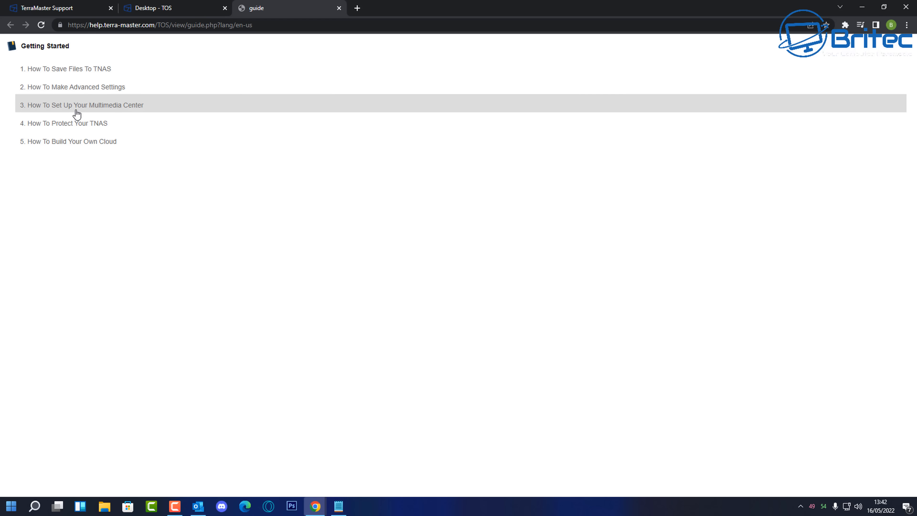
mouse_move(73, 147)
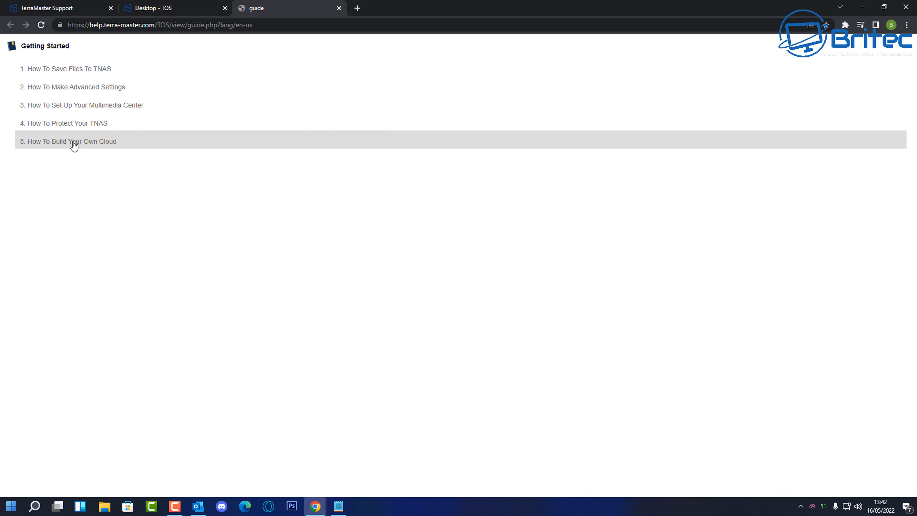
Read the How To Save Files To TNAS guide, expand the Control Panel topics, then return to the desktop.
left_click(69, 142)
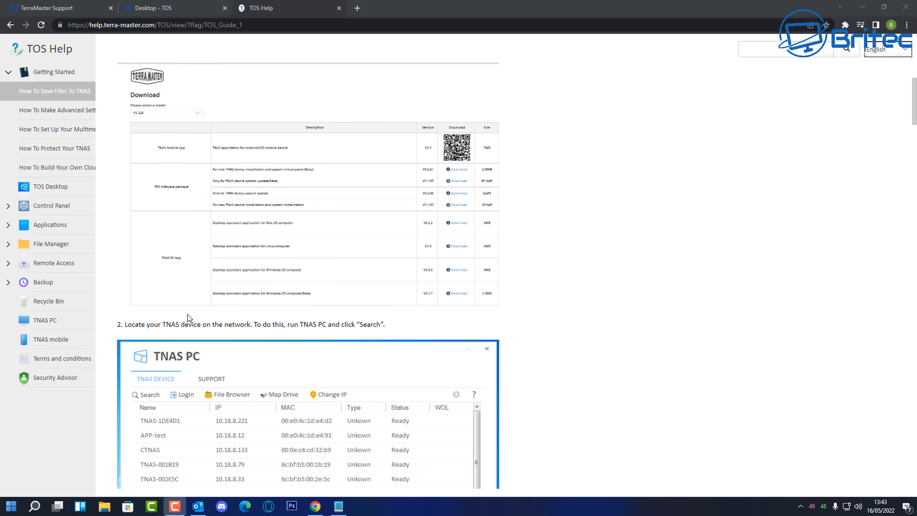
scroll("down", 3)
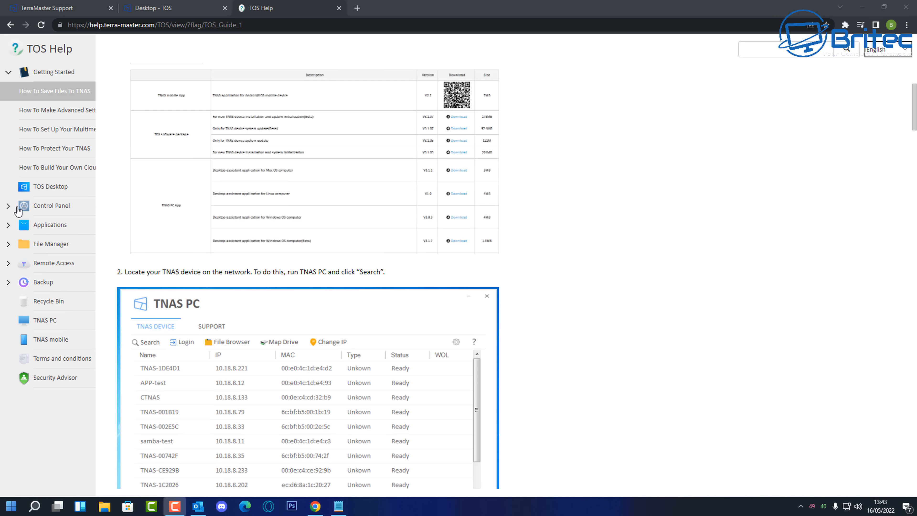
left_click(52, 205)
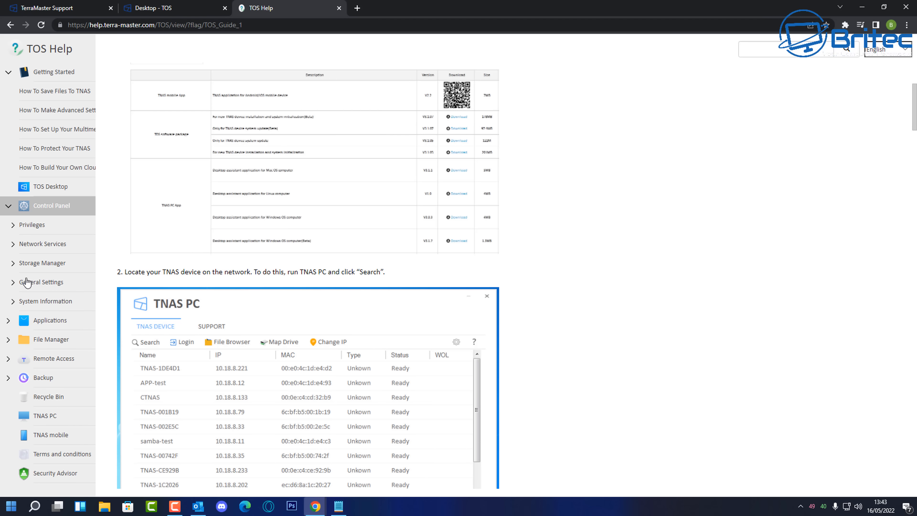
left_click(155, 7)
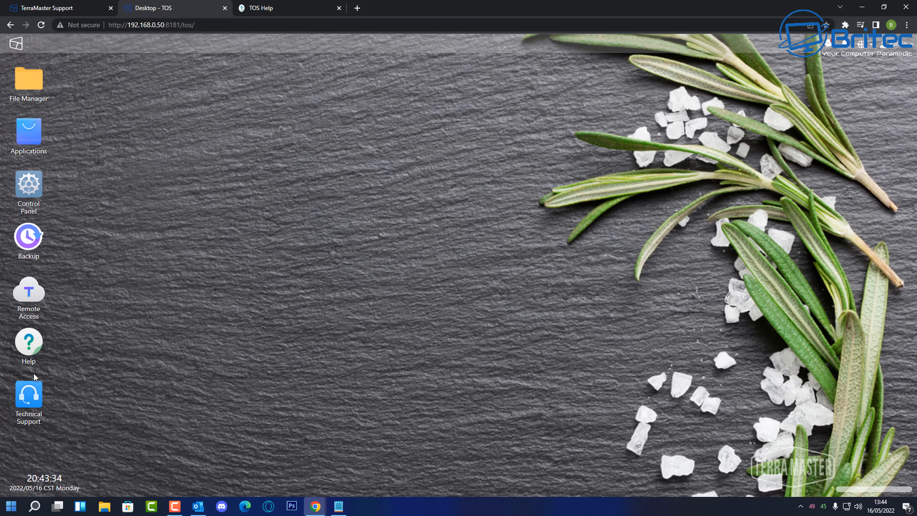
mouse_move(31, 249)
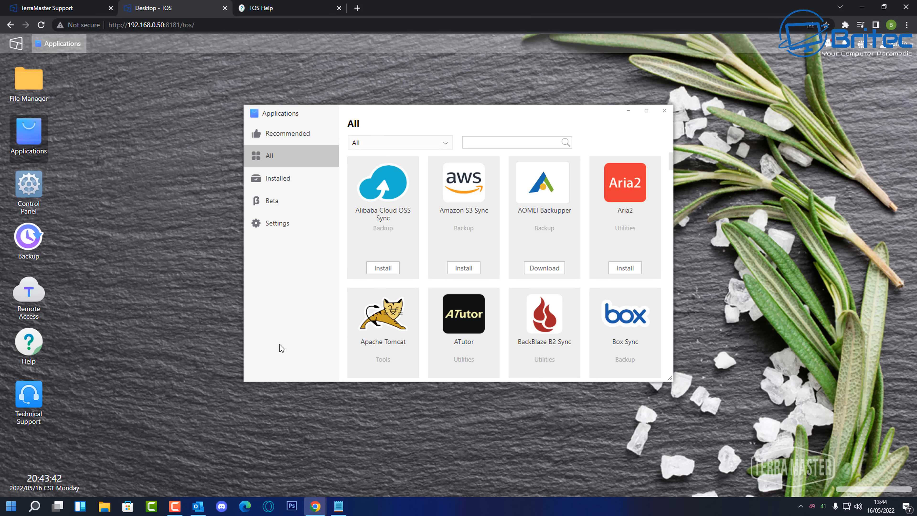
mouse_move(541, 287)
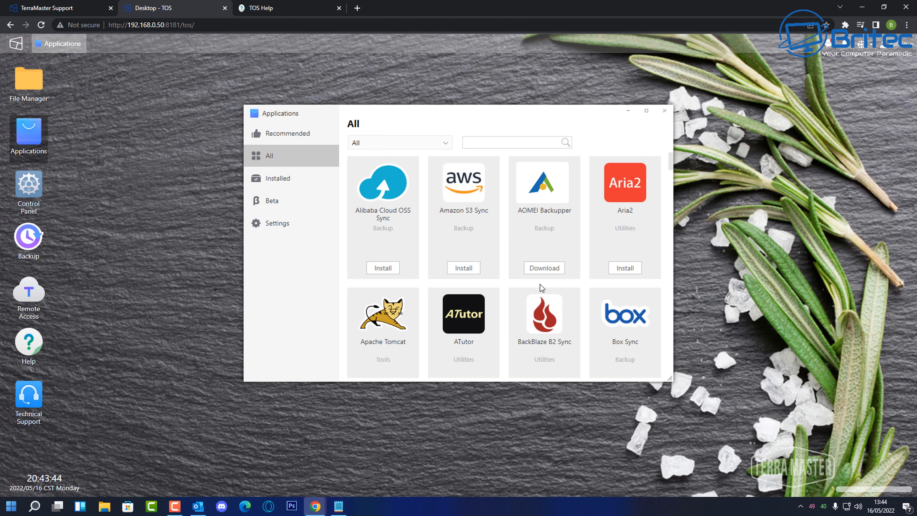
Browse the Recommended apps list past Emby Server, MariaDB, OneDrive Sync and Plex Media Server.
left_click(288, 133)
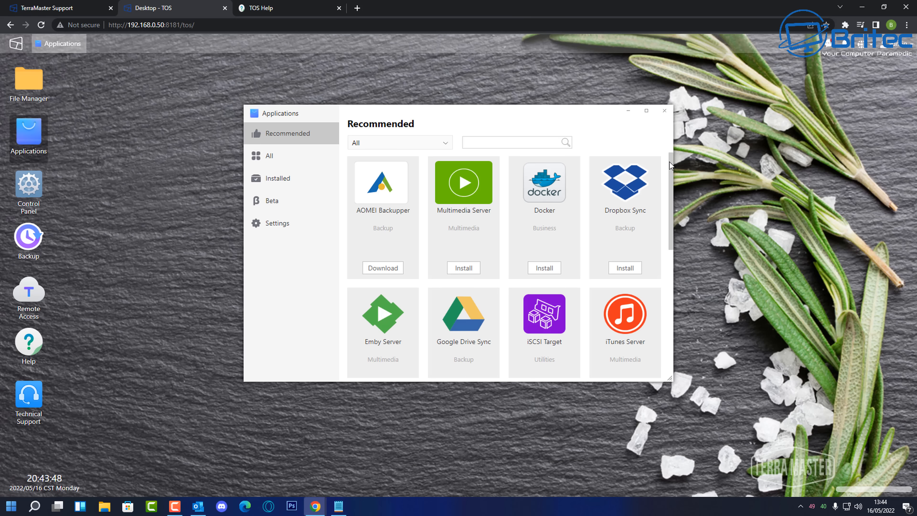
scroll("down", 3)
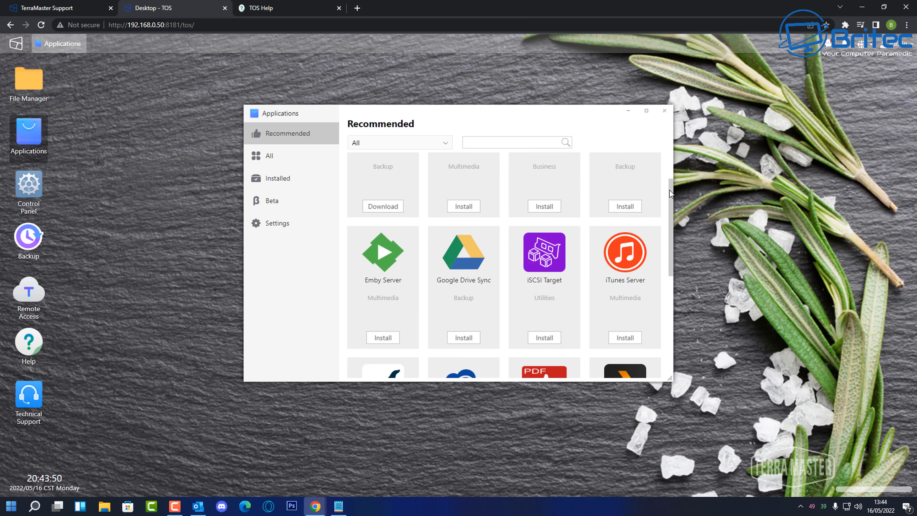
scroll("down", 3)
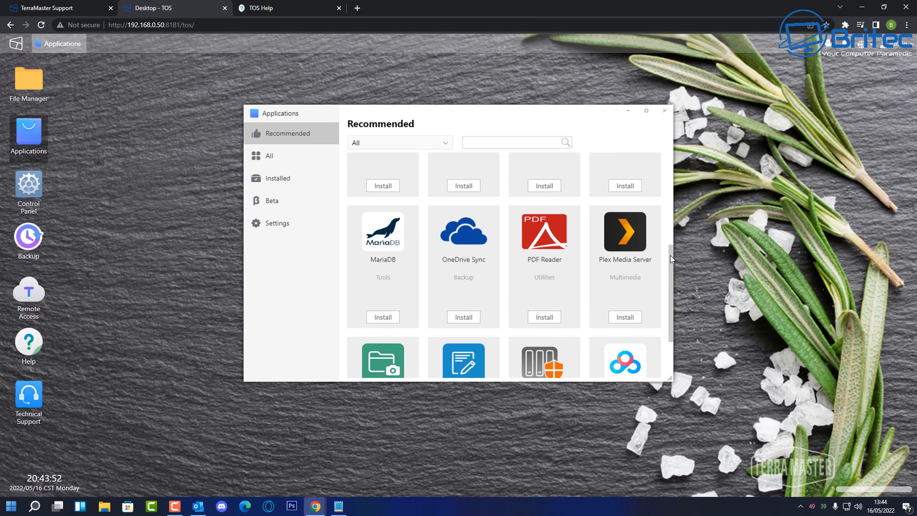
scroll("down", 3)
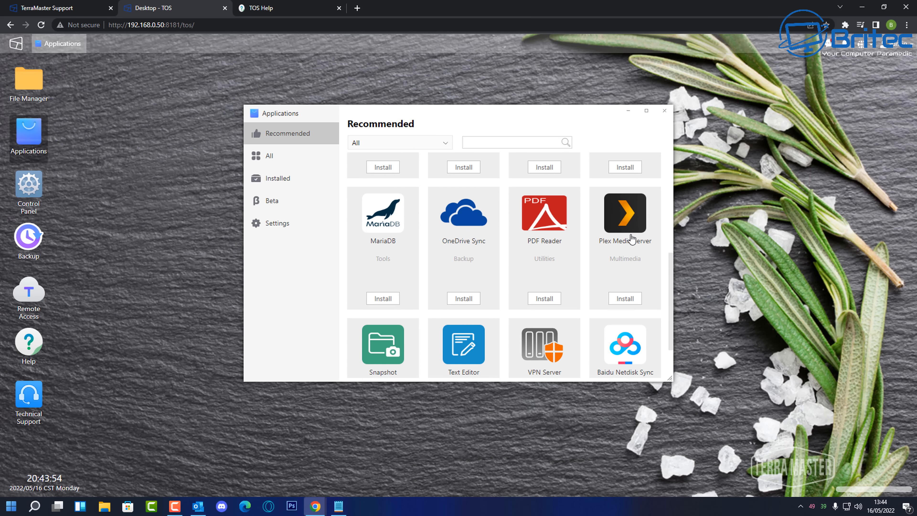
mouse_move(669, 257)
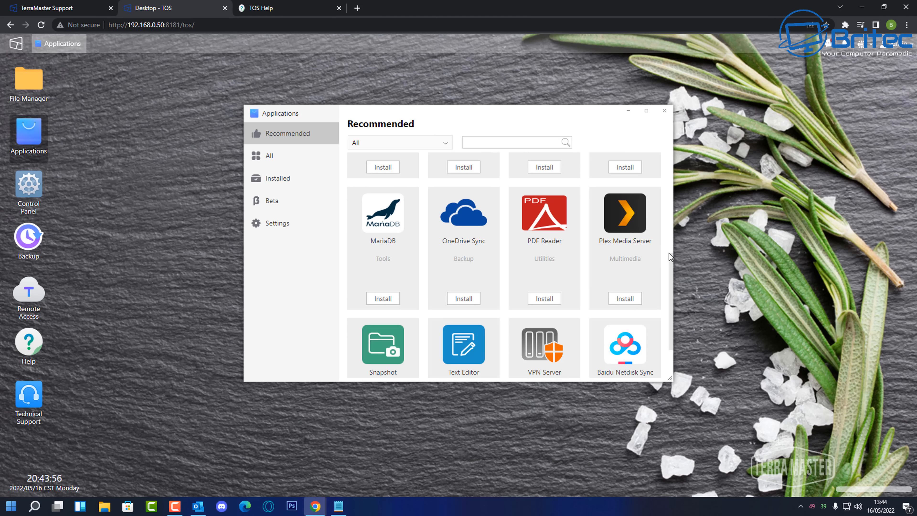
mouse_move(579, 291)
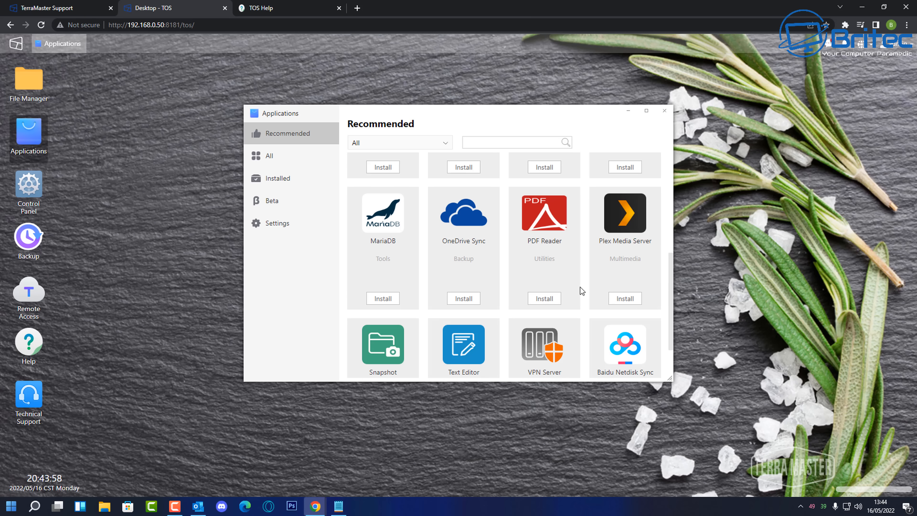
mouse_move(664, 349)
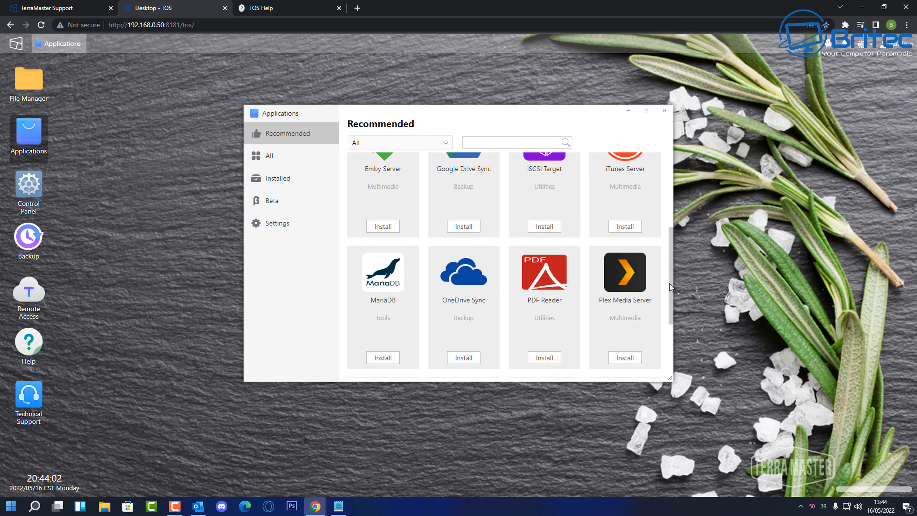
Browse the All apps catalogue to the bottom, reaching the PHP 7.3 and Portainer beta entries.
left_click(270, 155)
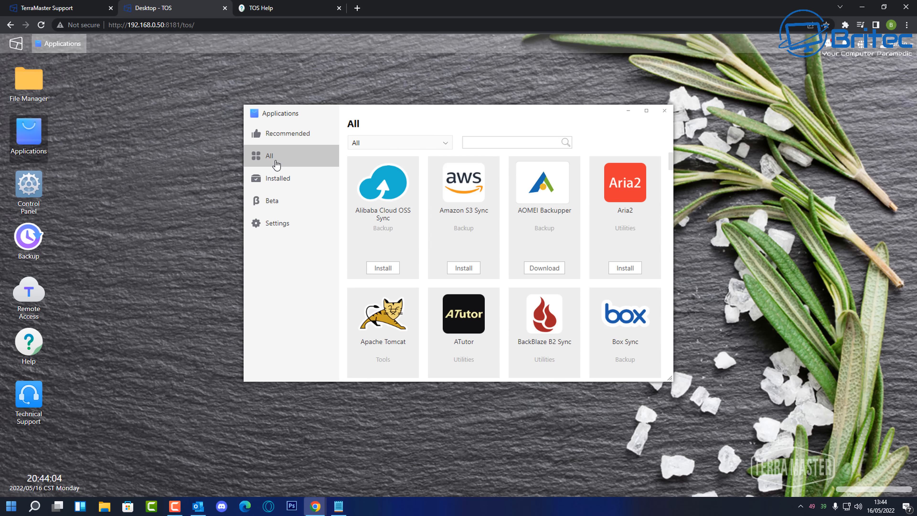
scroll("down", 3)
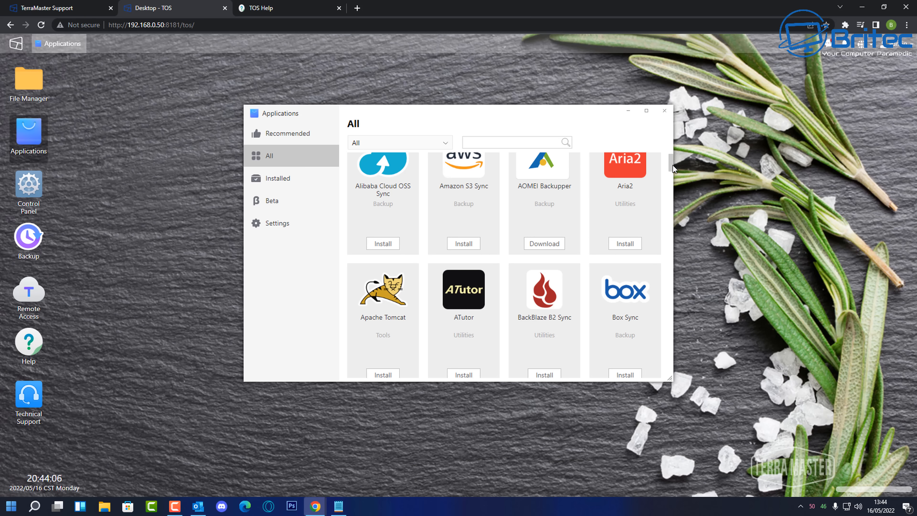
scroll("down", 3)
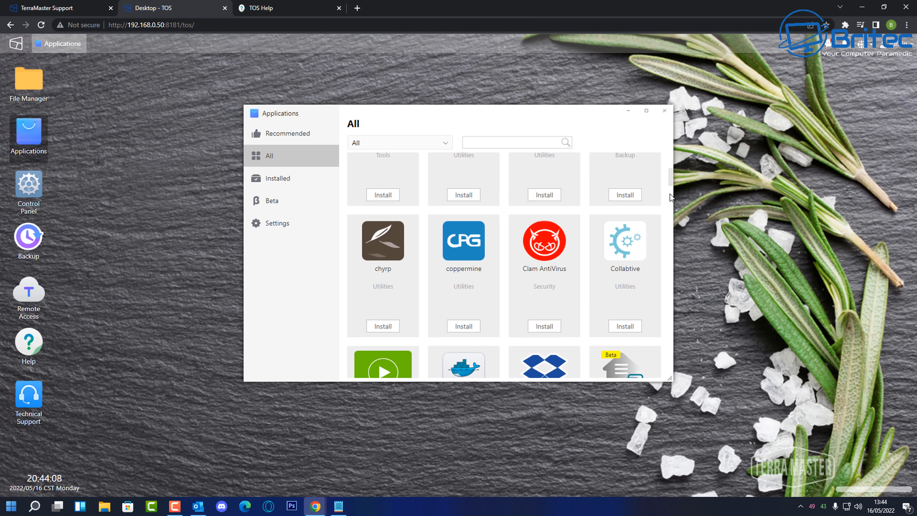
scroll("down", 3)
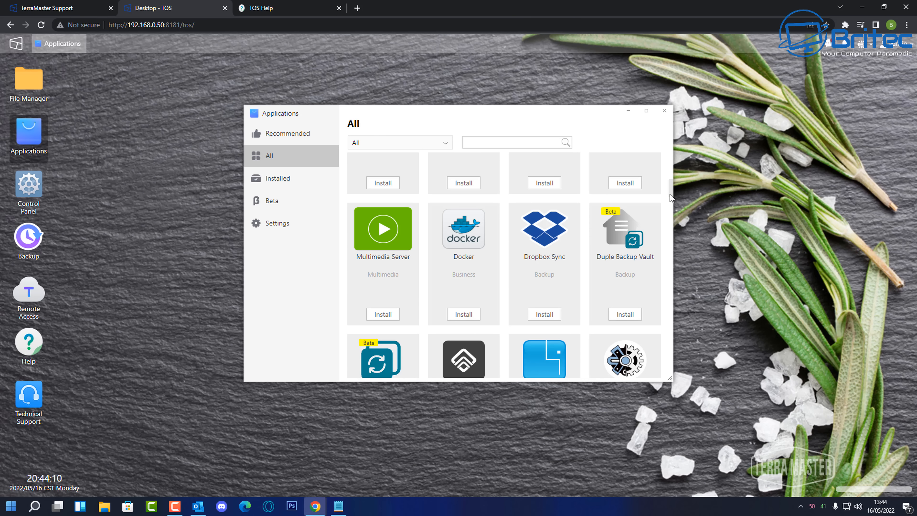
scroll("down", 3)
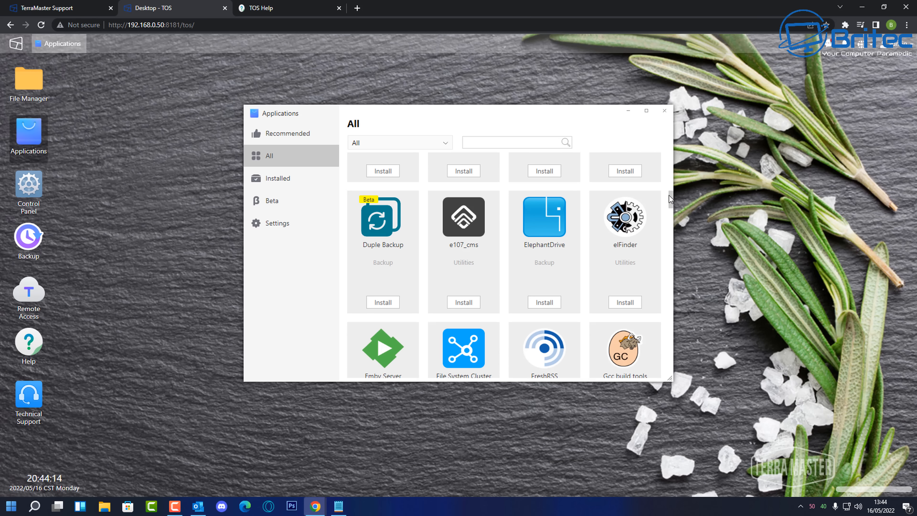
scroll("down", 3)
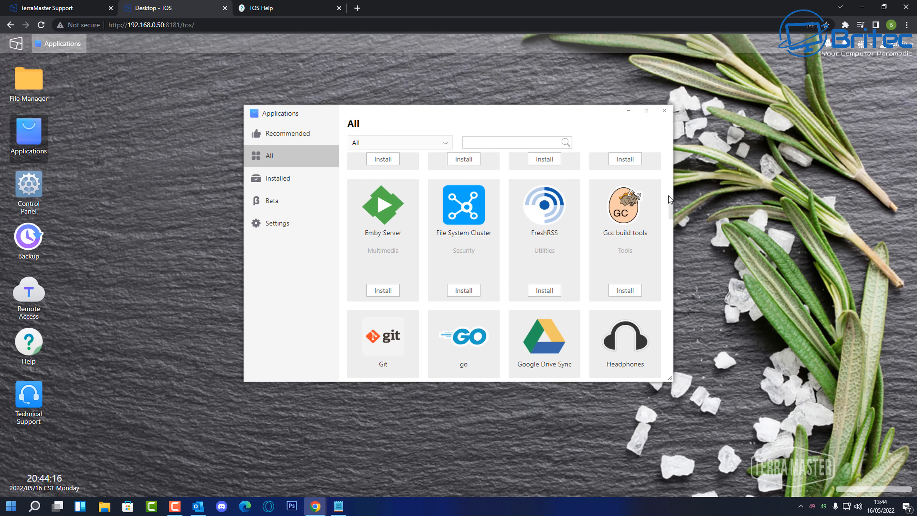
scroll("down", 3)
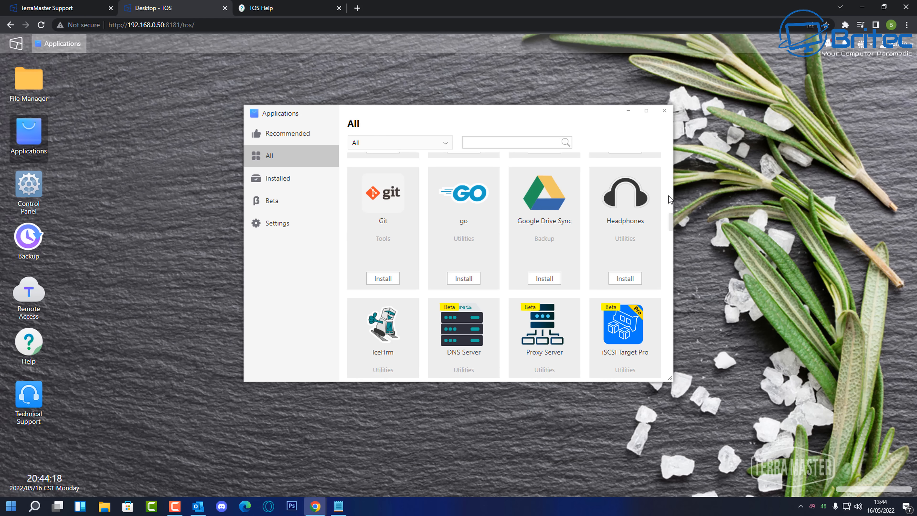
scroll("down", 3)
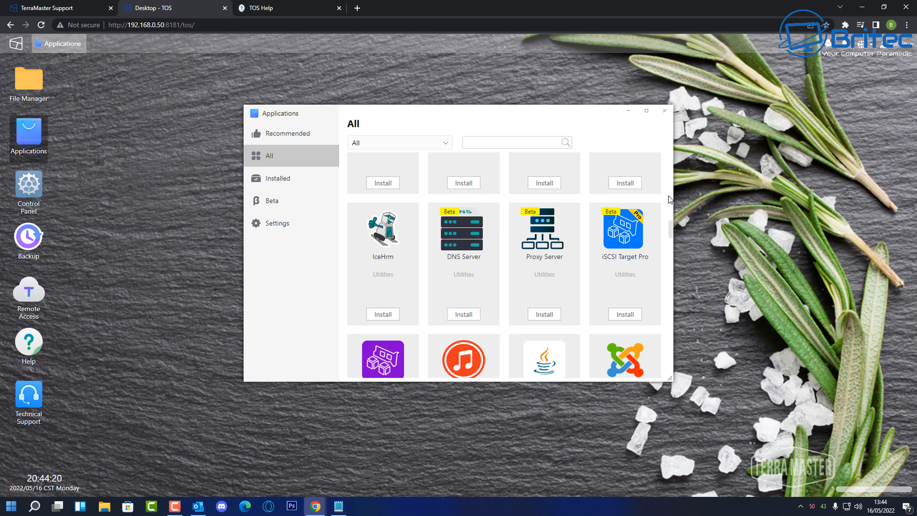
scroll("down", 3)
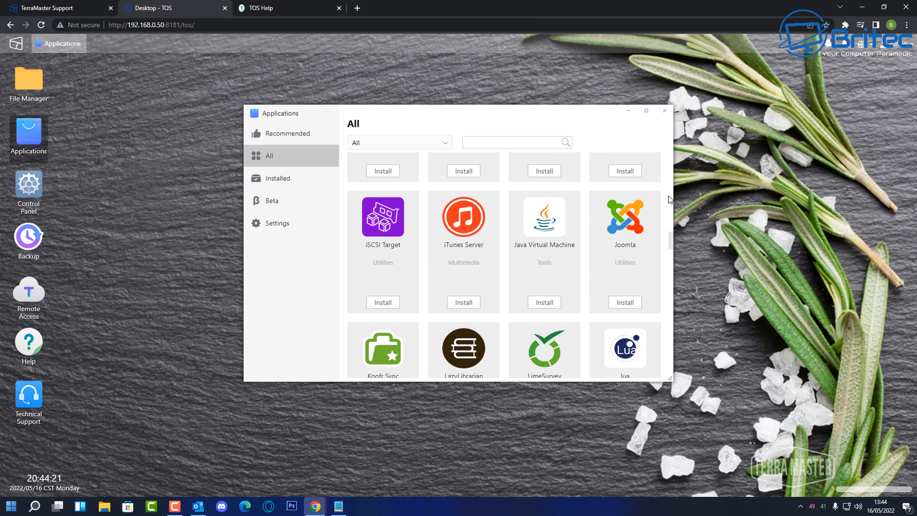
scroll("down", 3)
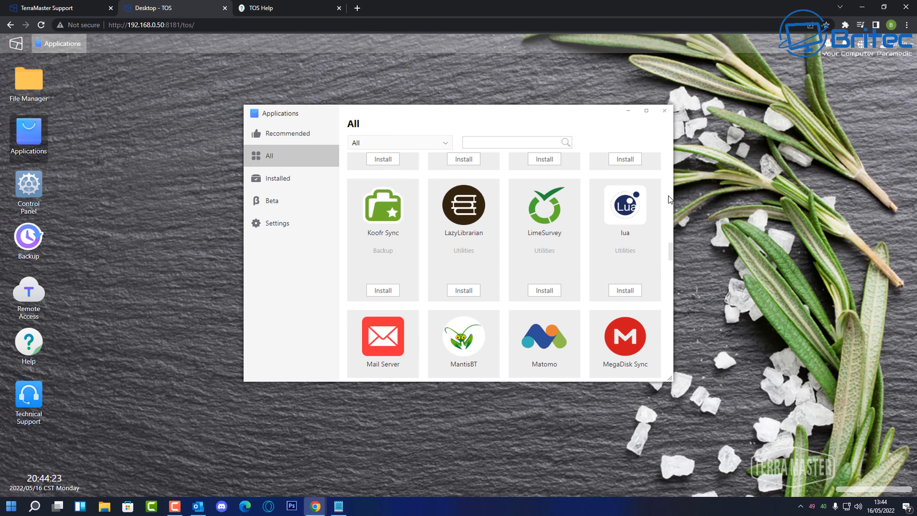
scroll("down", 3)
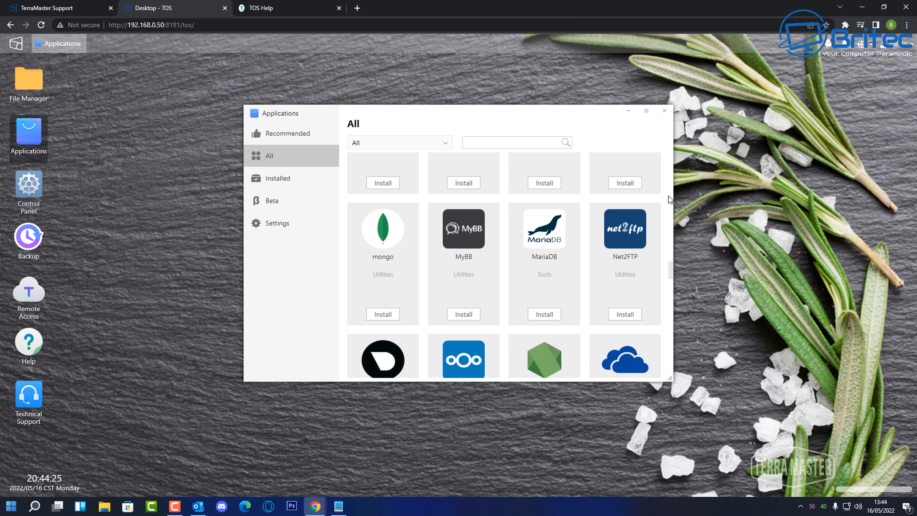
scroll("down", 3)
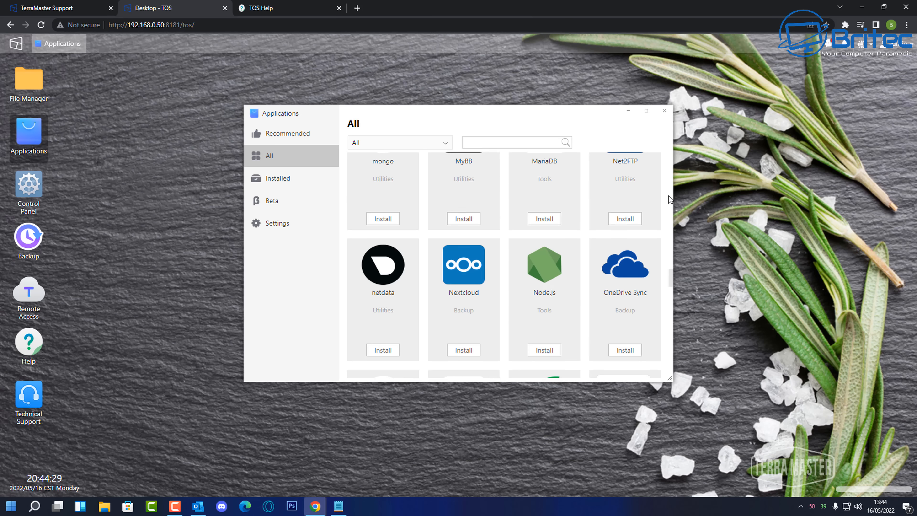
scroll("down", 3)
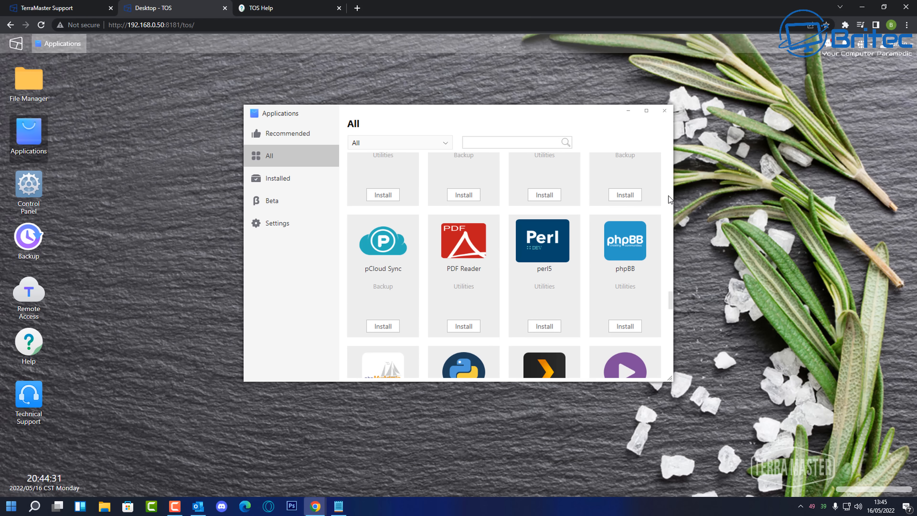
scroll("down", 3)
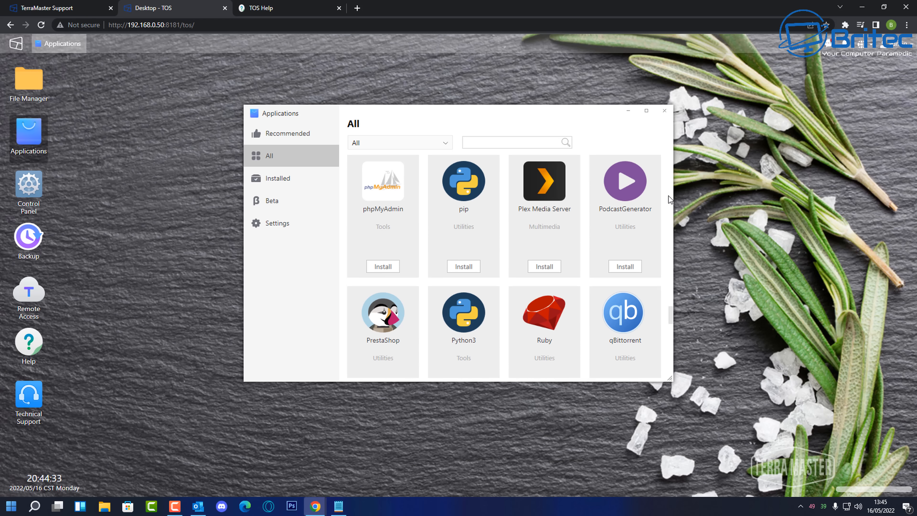
scroll("down", 3)
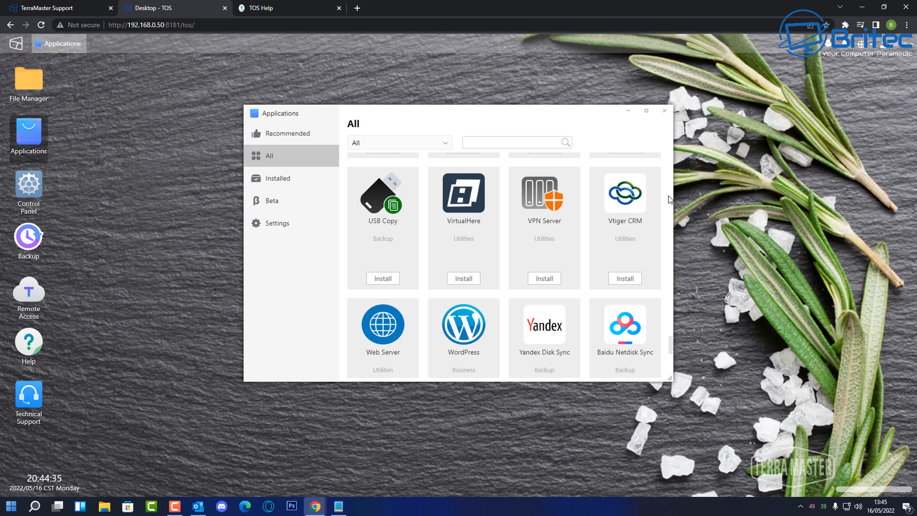
scroll("down", 3)
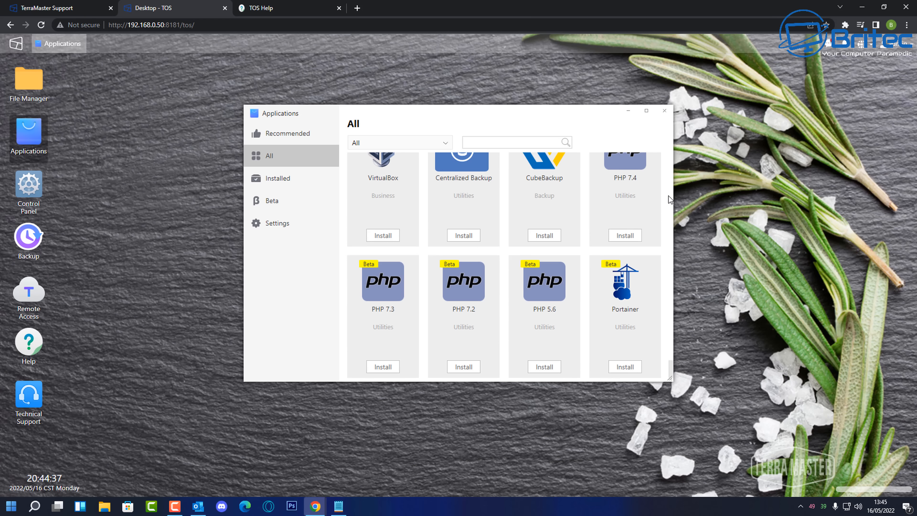
View the Installed, Beta and Settings pages of the Applications window, then close it.
left_click(277, 179)
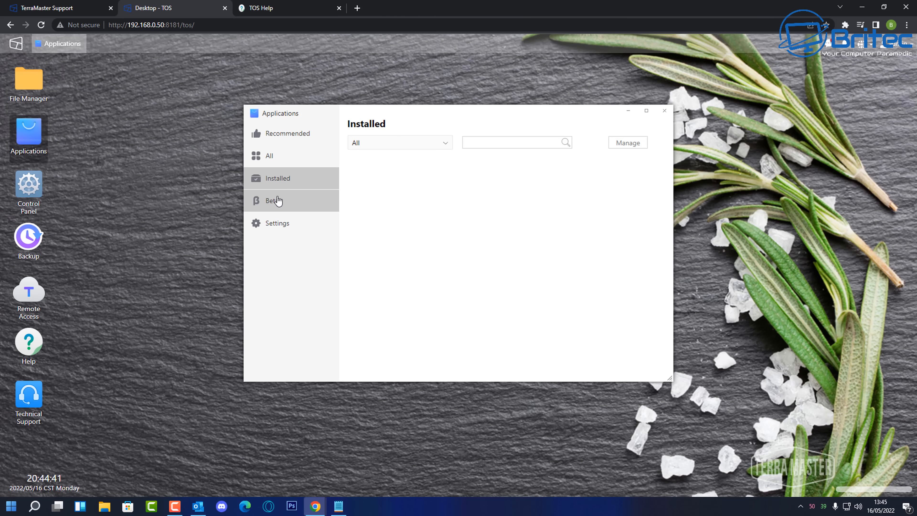
left_click(273, 200)
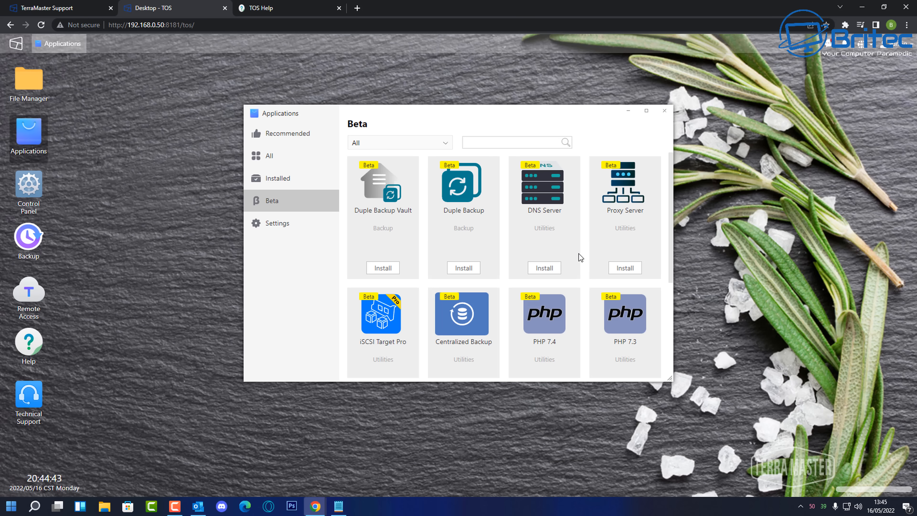
mouse_move(276, 231)
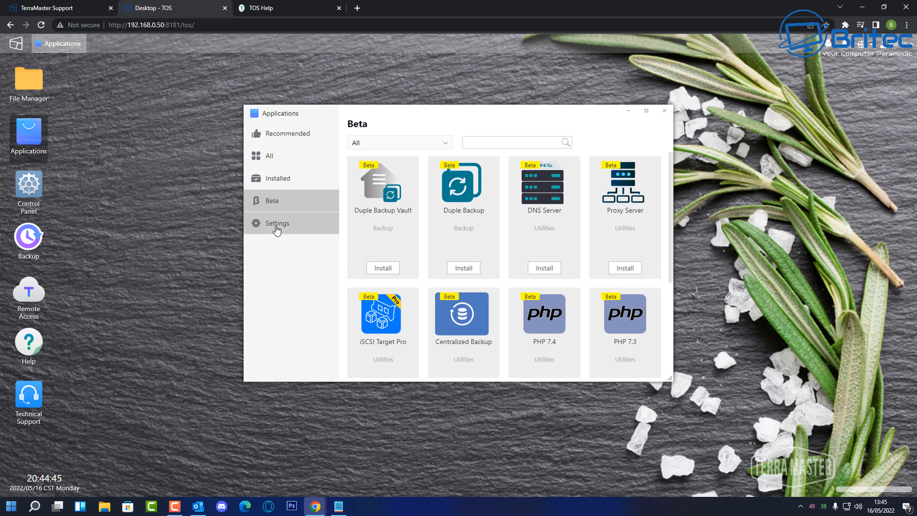
left_click(278, 223)
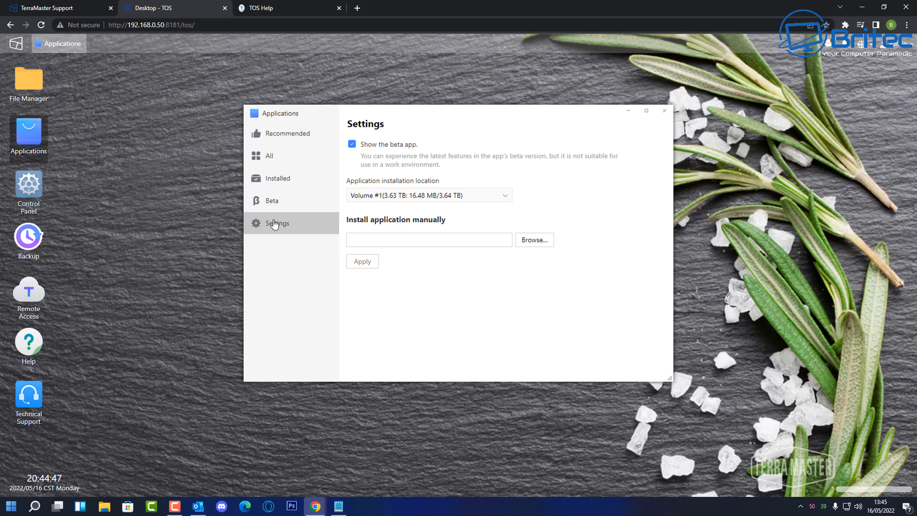
mouse_move(471, 126)
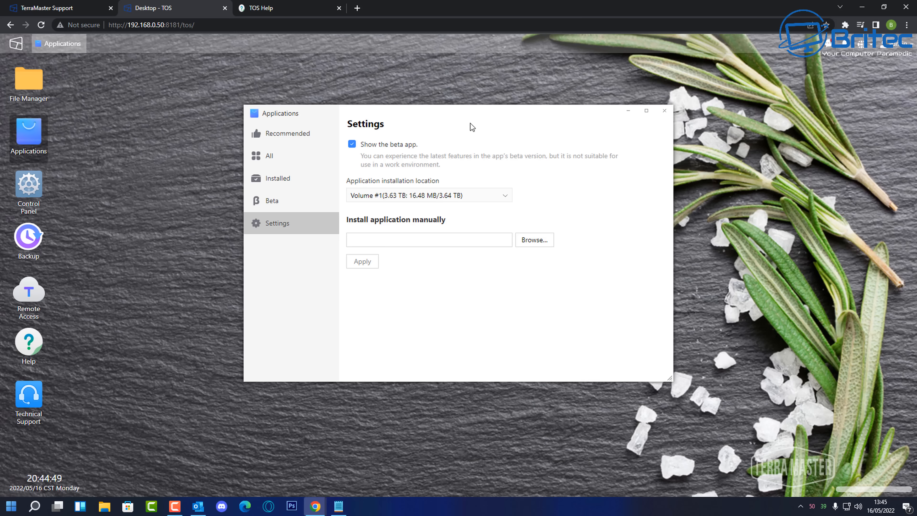
left_click(665, 110)
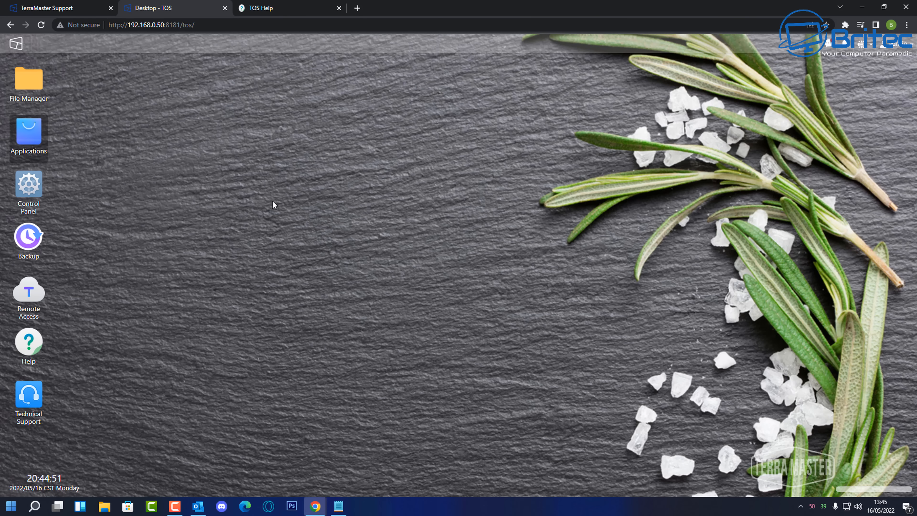